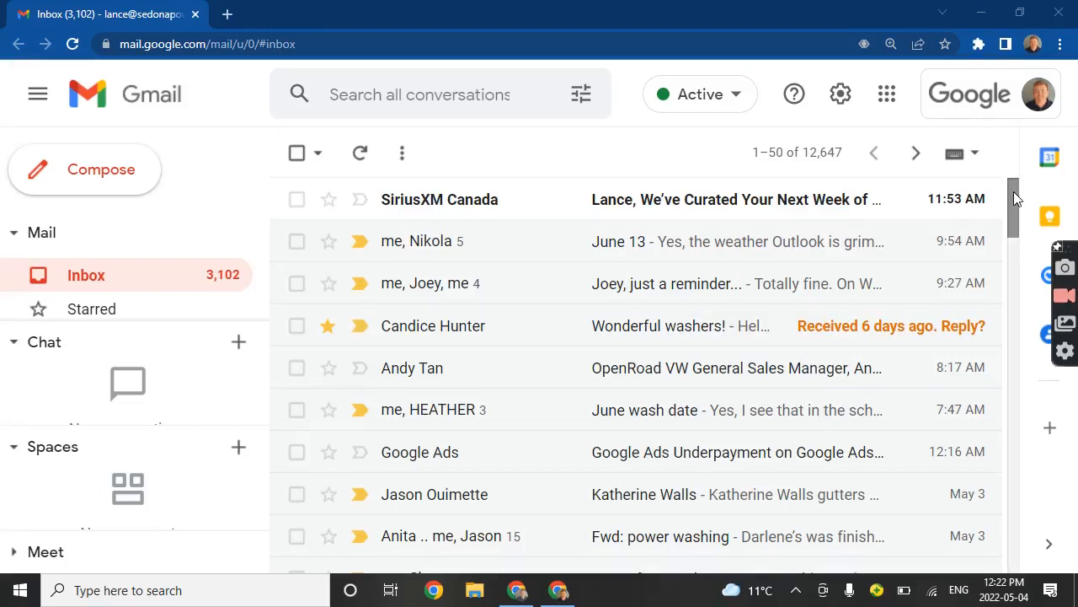
Scroll the inbox down to the CallHippo voicemail emails dated May 3 and May 2.
{"action": "scroll", "scroll_direction": "down", "scroll_amount": 3}
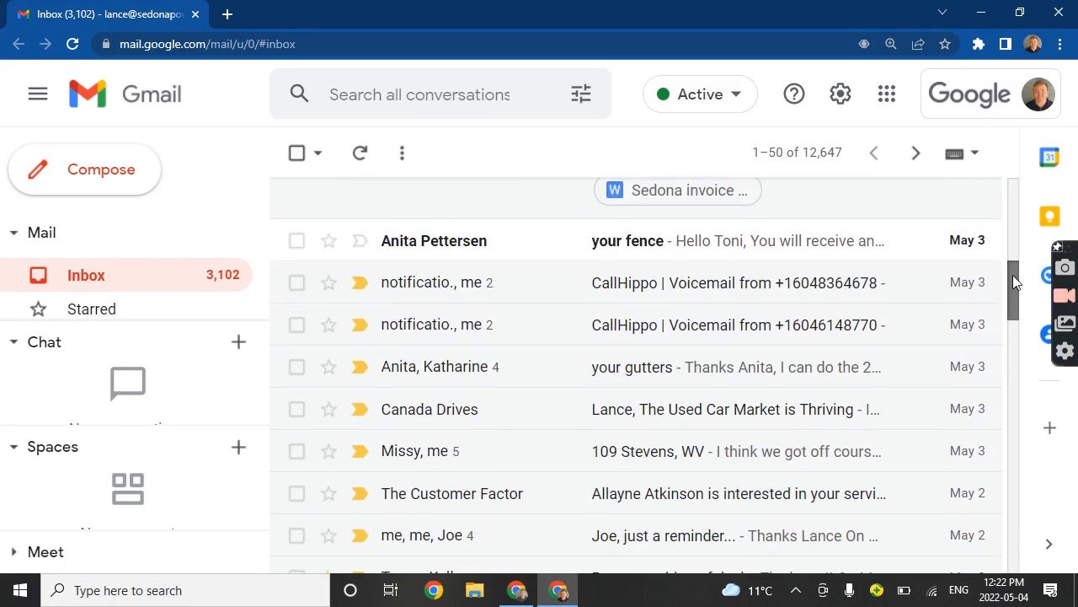
{"action": "mouse_move", "coordinate": [424, 283]}
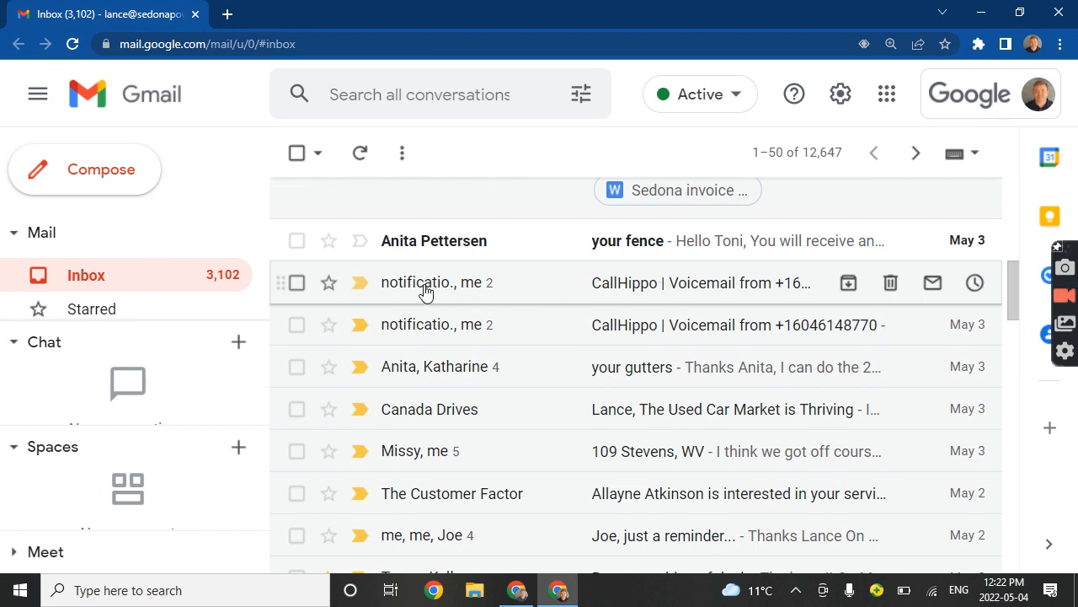
{"action": "mouse_move", "coordinate": [722, 286]}
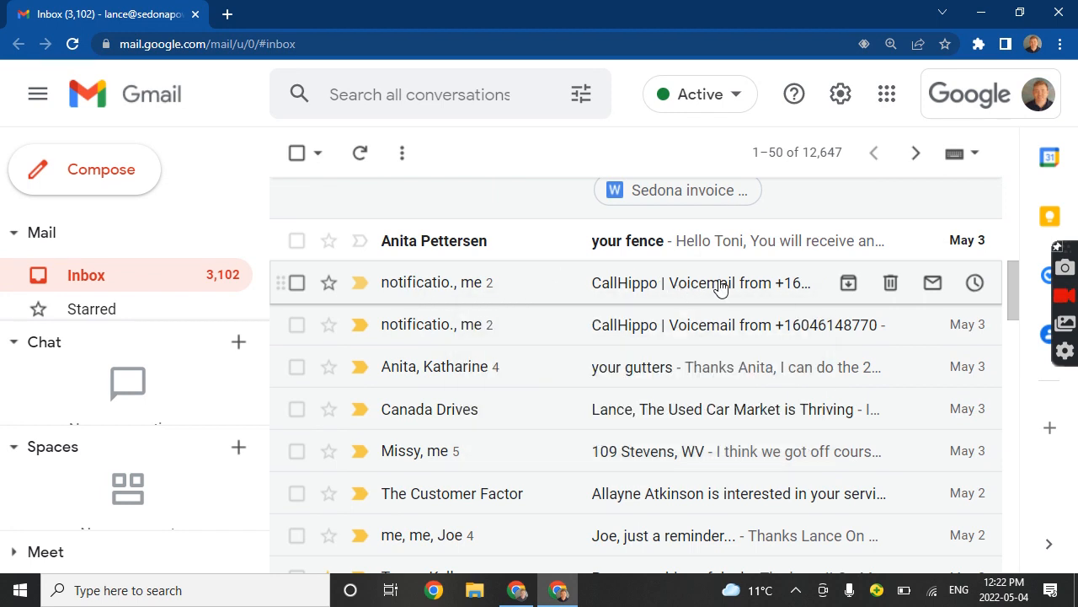
{"action": "mouse_move", "coordinate": [509, 126]}
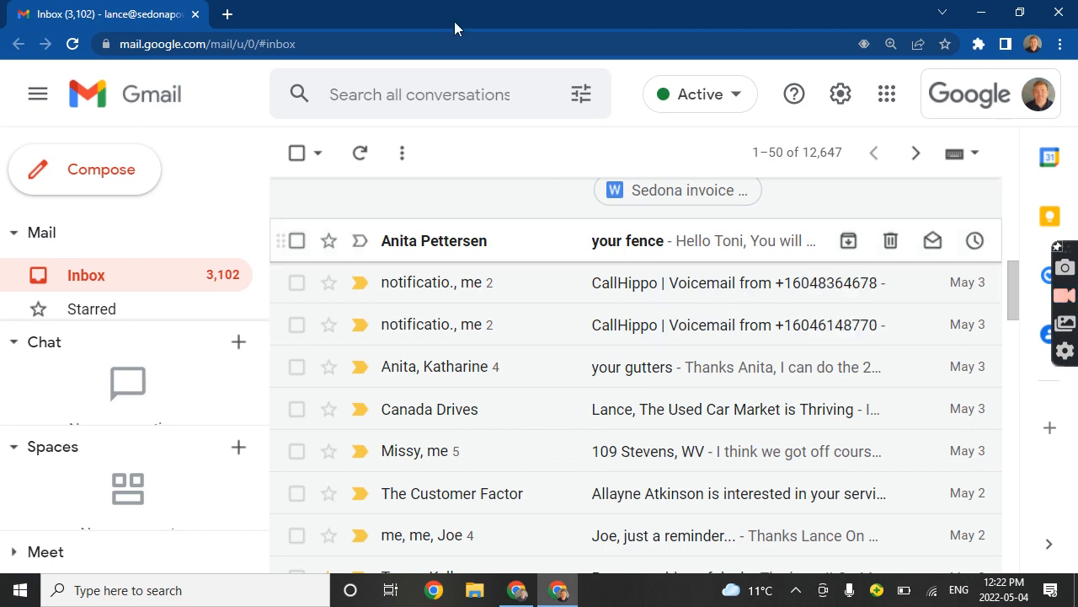
{"action": "mouse_move", "coordinate": [226, 14]}
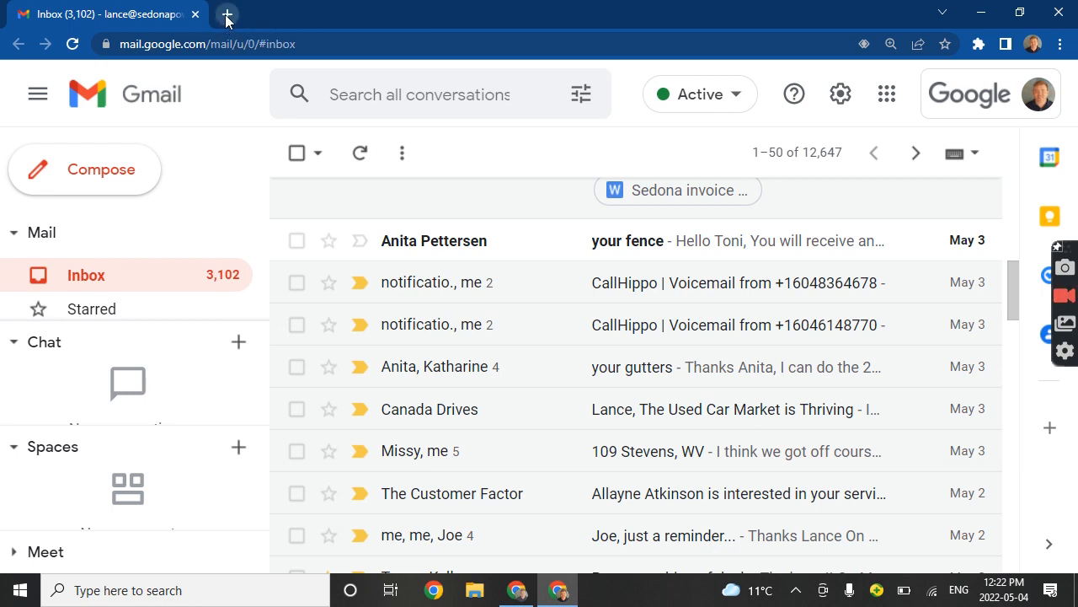
Go to callhippo.com in a new tab and reach the Dashboard sign-in page.
{"action": "left_click", "coordinate": [226, 13]}
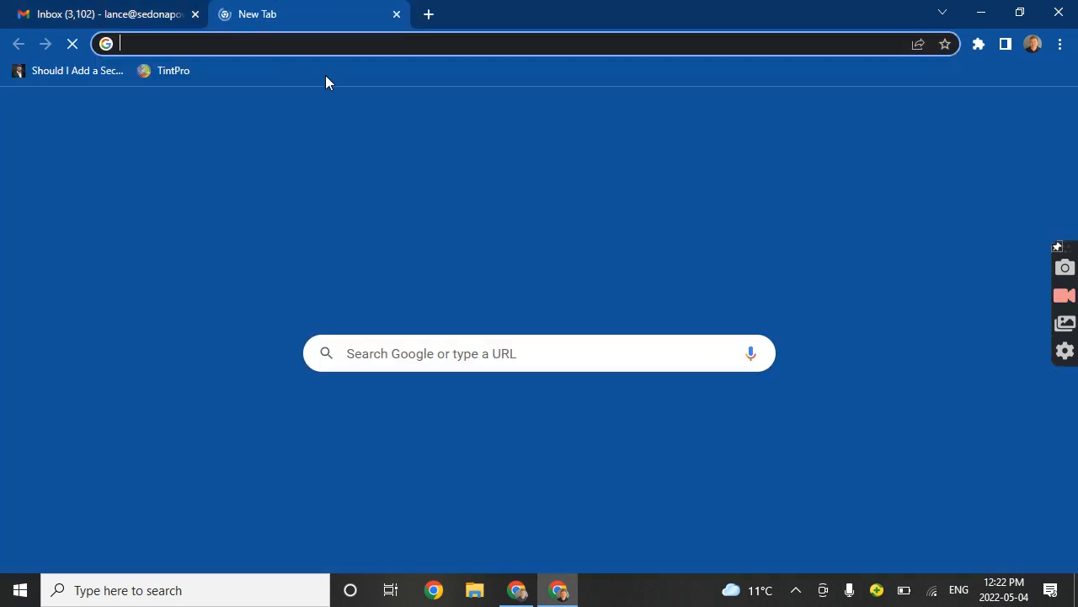
{"action": "type", "text": "call"}
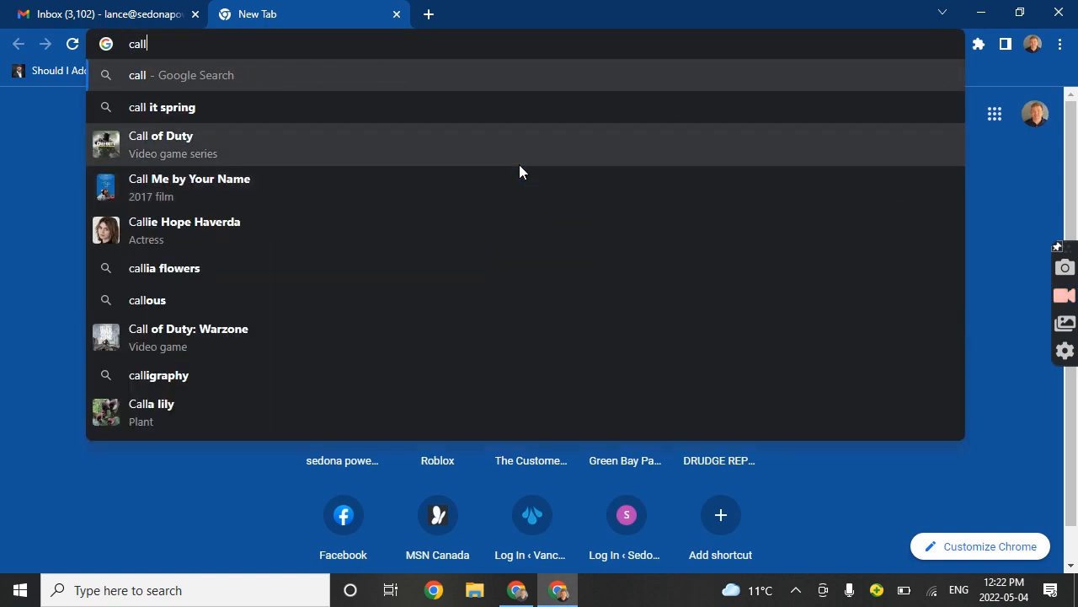
{"action": "type", "text": "hippo.com"}
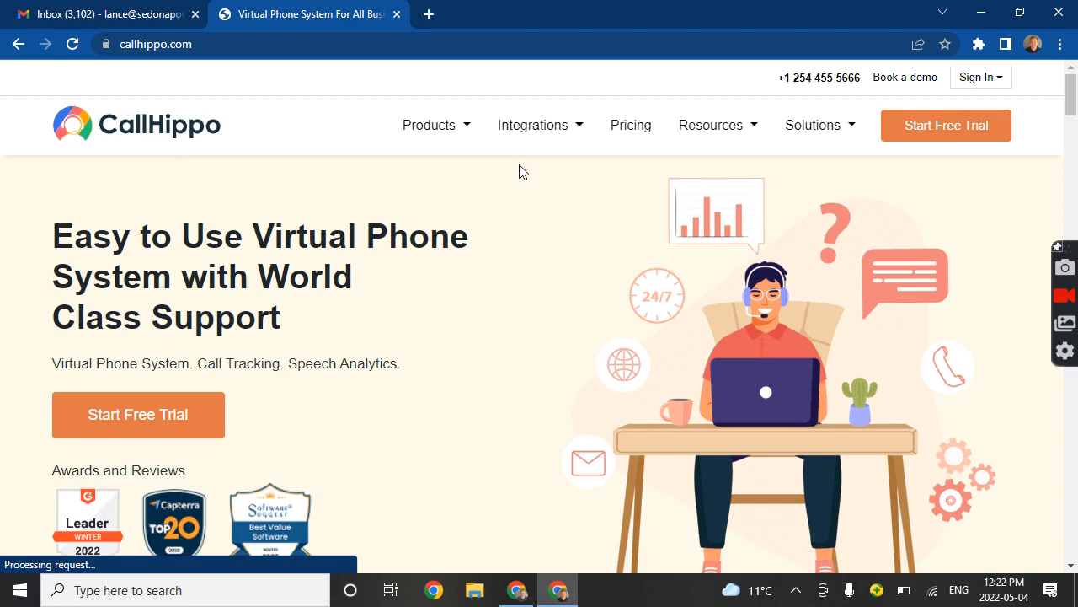
{"action": "left_click", "coordinate": [977, 78]}
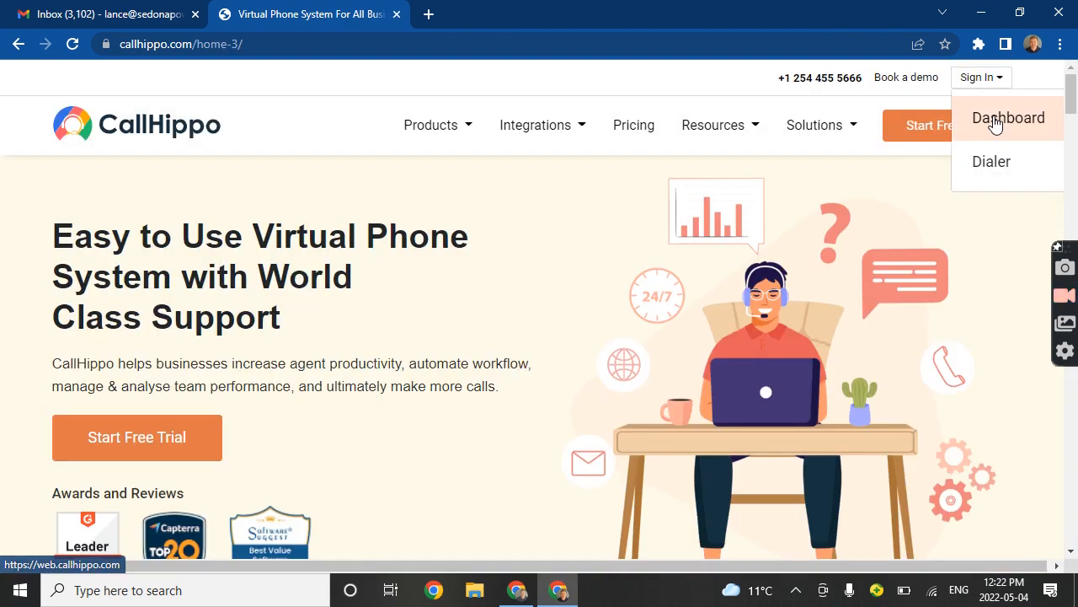
{"action": "left_click", "coordinate": [1008, 118]}
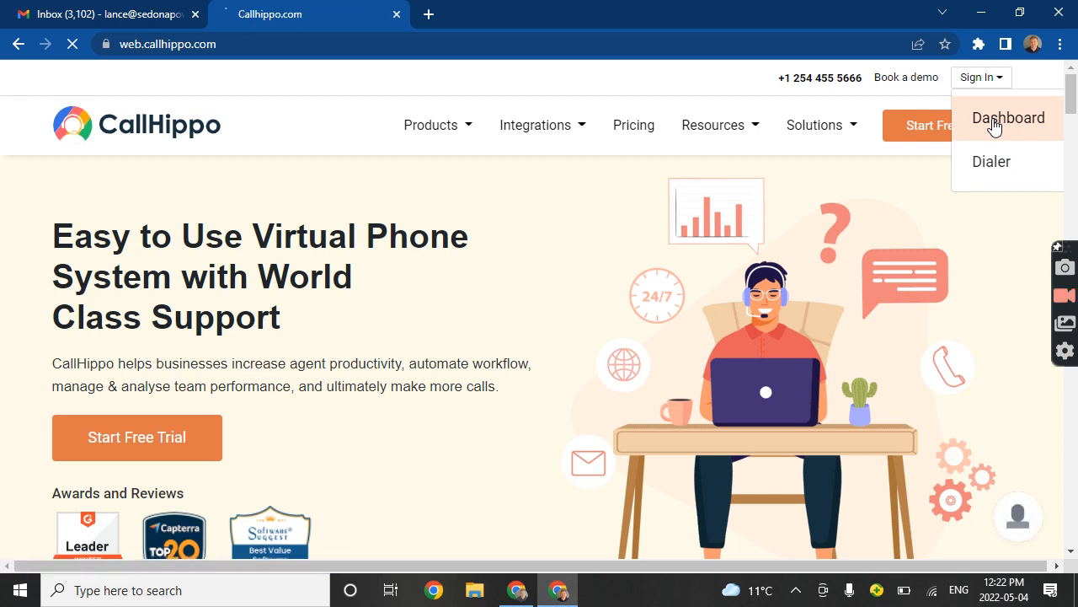
{"action": "left_click", "coordinate": [1007, 118]}
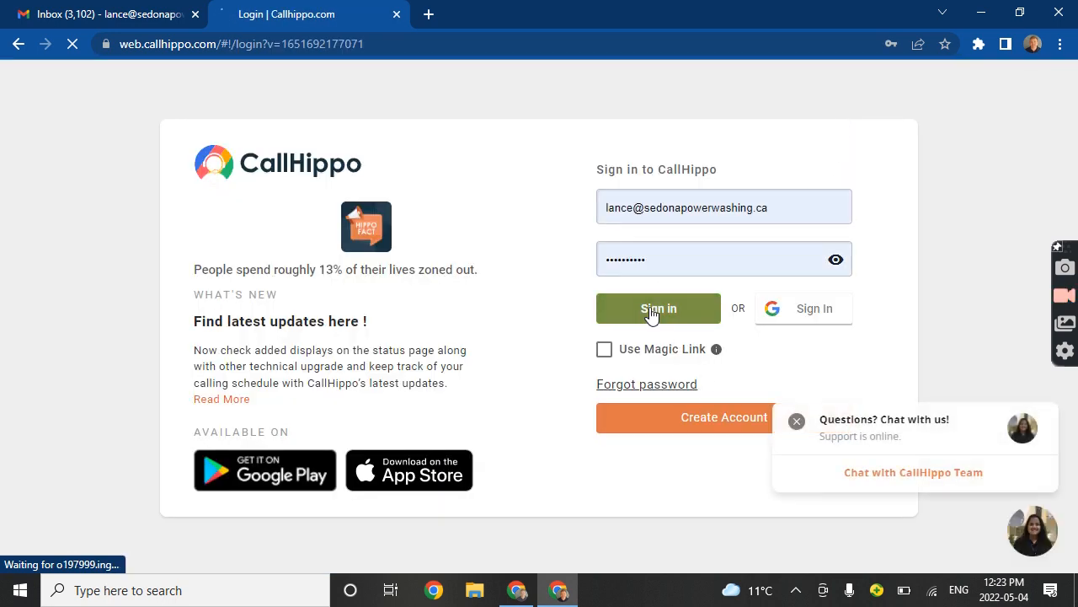
Attempt to sign in, getting an 'Incorrect email or password' error.
{"action": "left_click", "coordinate": [657, 307]}
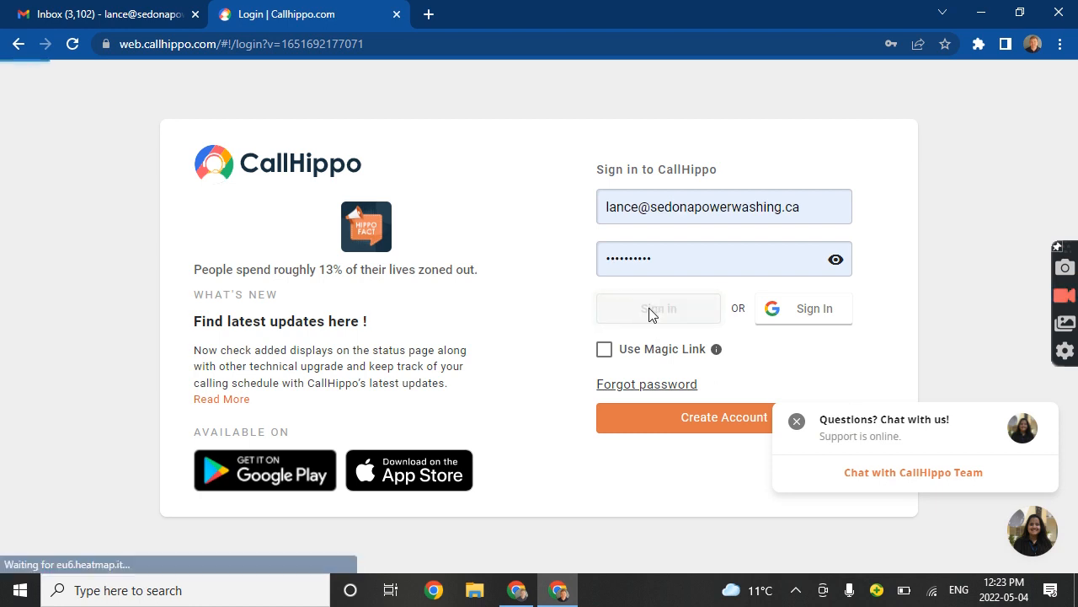
{"action": "left_click", "coordinate": [657, 306]}
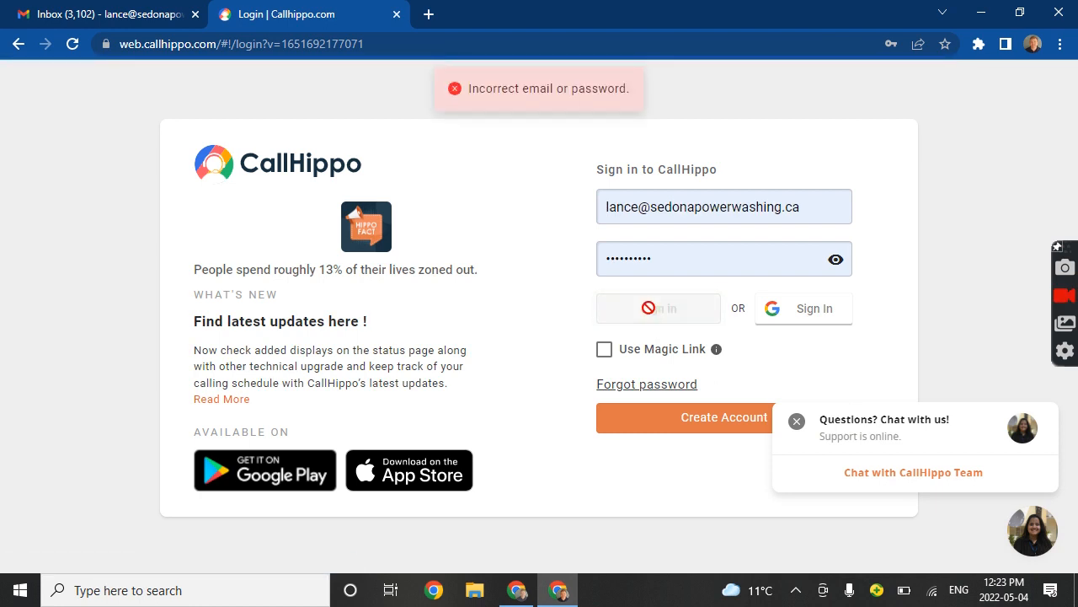
{"action": "left_click", "coordinate": [802, 307]}
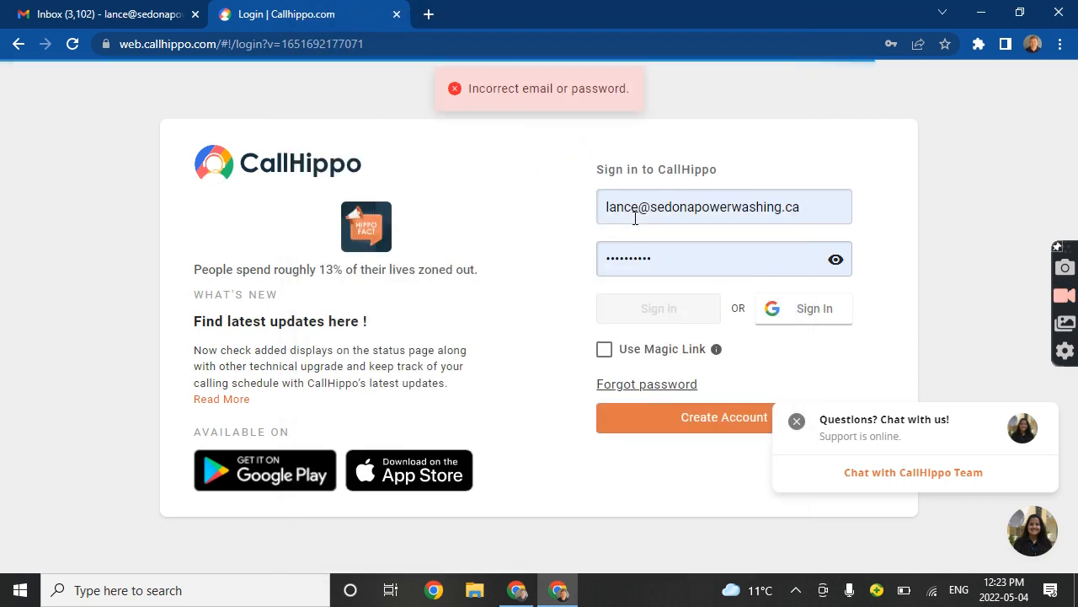
Sign in successfully and show the Numbers page listing the account's three phone numbers.
{"action": "left_click", "coordinate": [657, 307]}
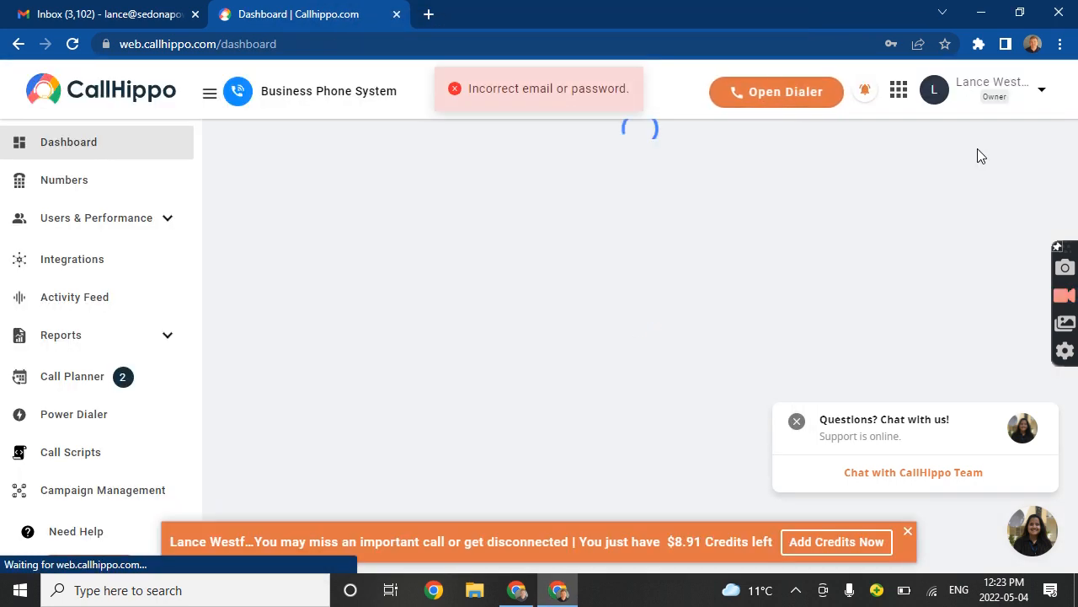
{"action": "left_click", "coordinate": [68, 142]}
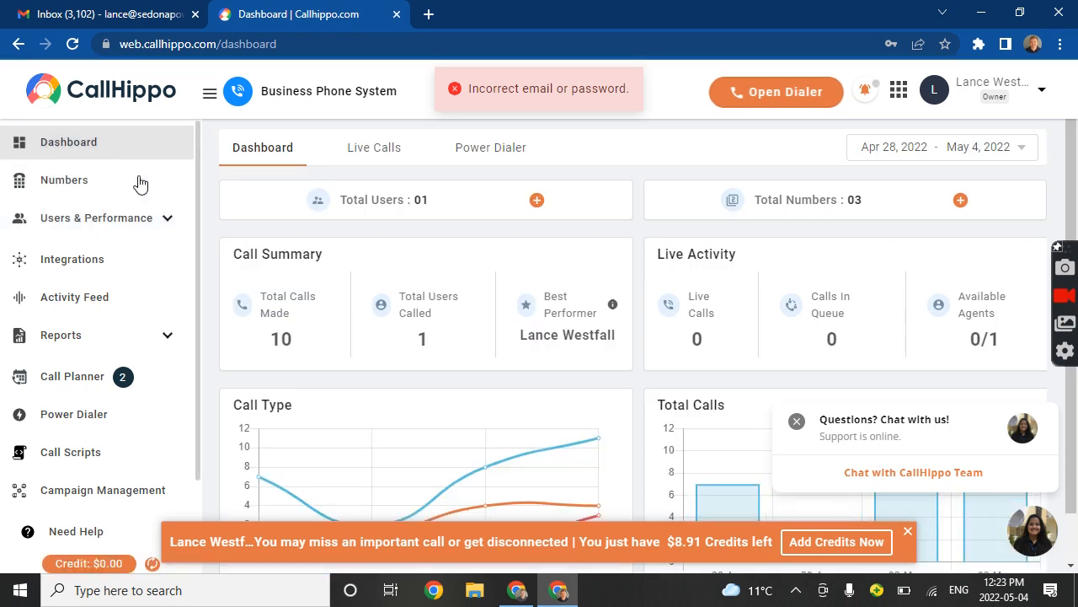
{"action": "left_click", "coordinate": [64, 178]}
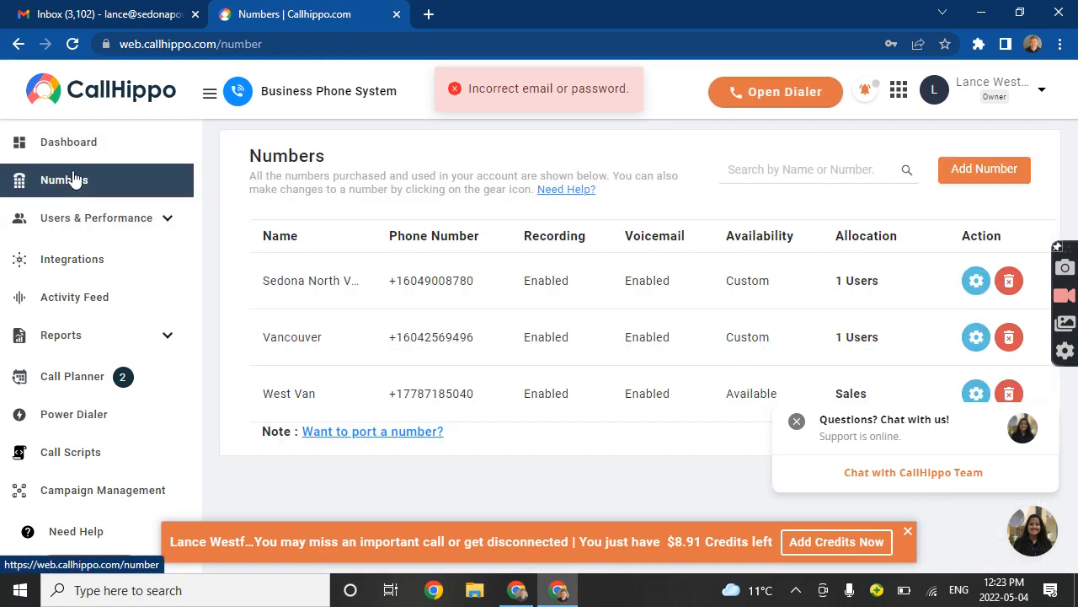
{"action": "mouse_move", "coordinate": [309, 279]}
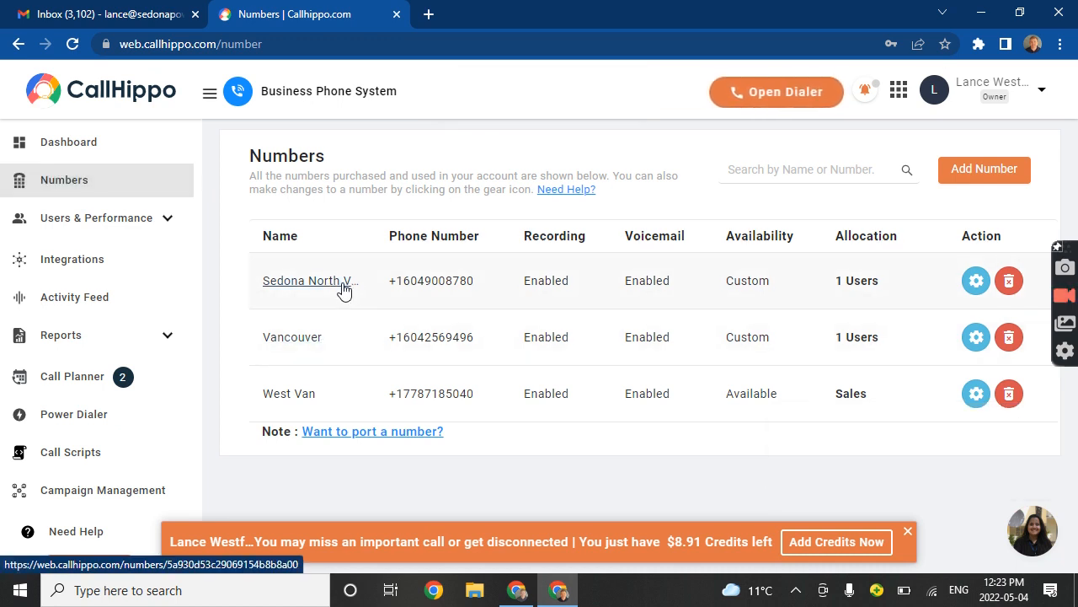
{"action": "mouse_move", "coordinate": [461, 294]}
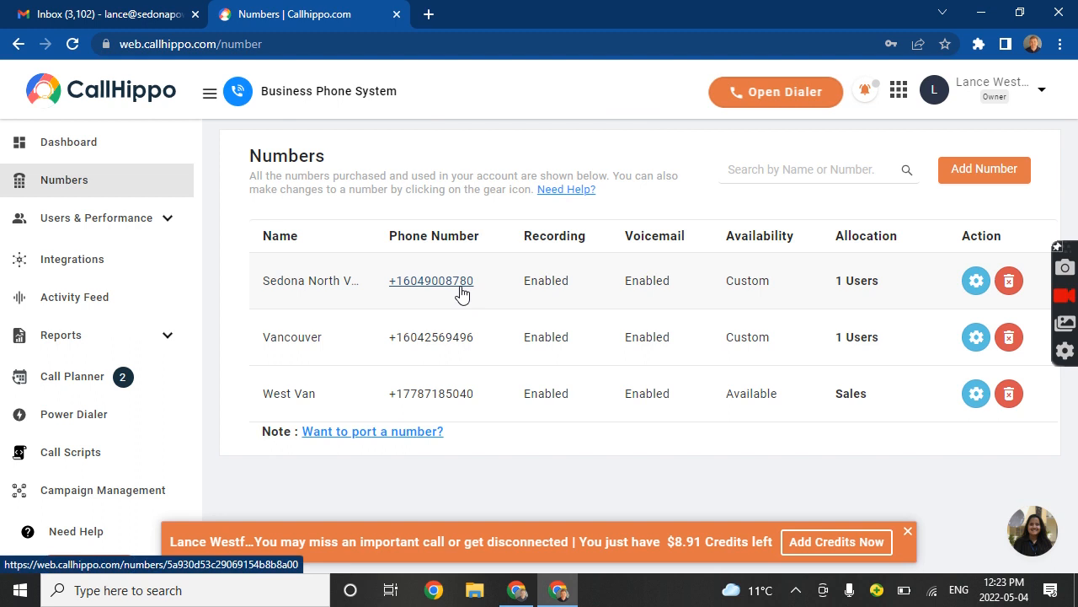
{"action": "mouse_move", "coordinate": [351, 340]}
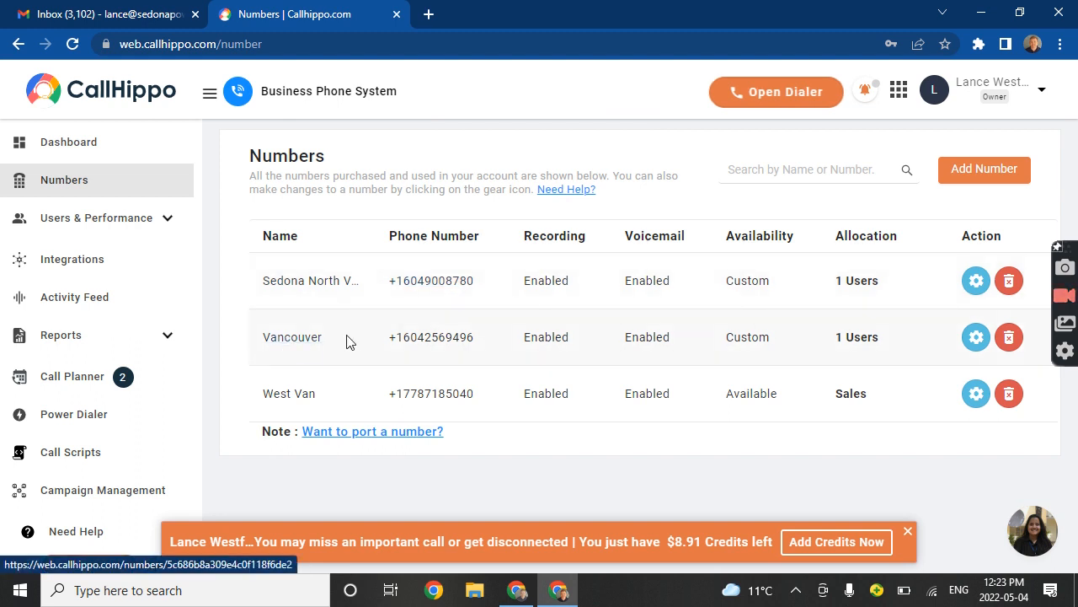
{"action": "mouse_move", "coordinate": [396, 384]}
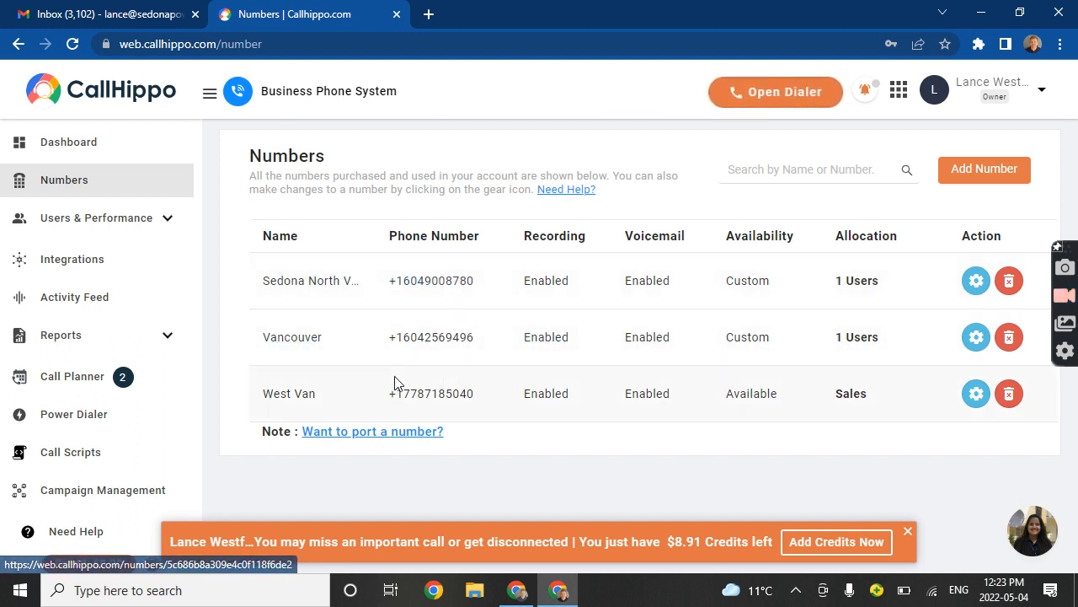
{"action": "mouse_move", "coordinate": [290, 394]}
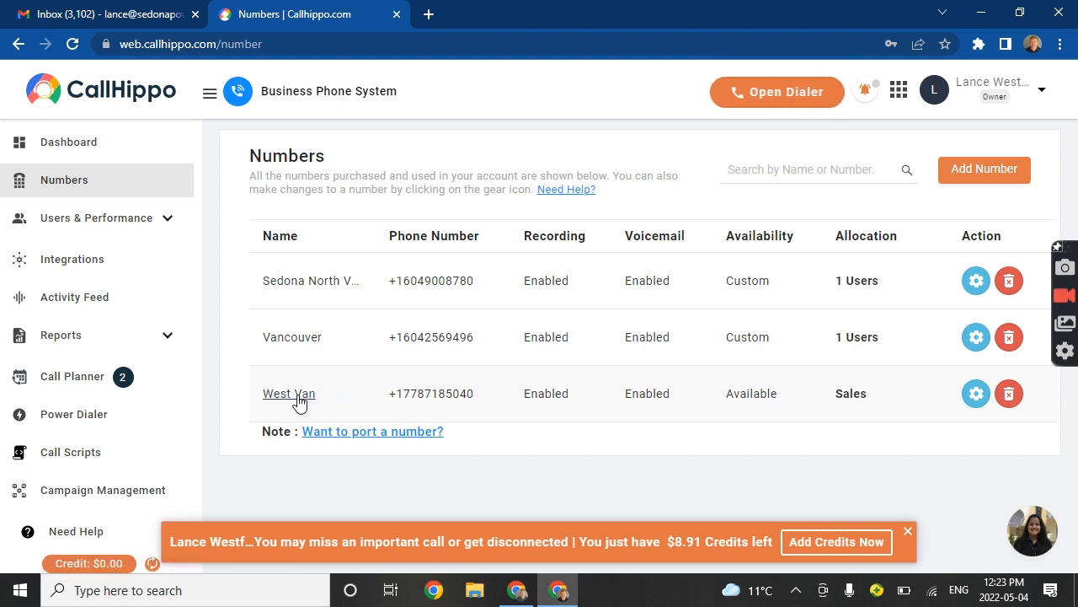
{"action": "mouse_move", "coordinate": [319, 394]}
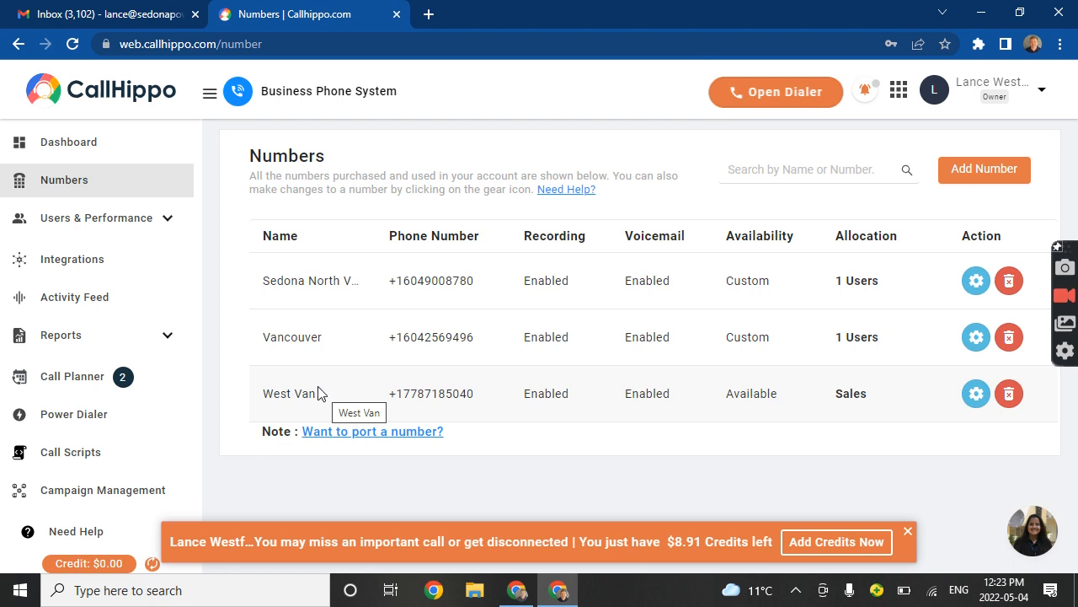
{"action": "mouse_move", "coordinate": [165, 224]}
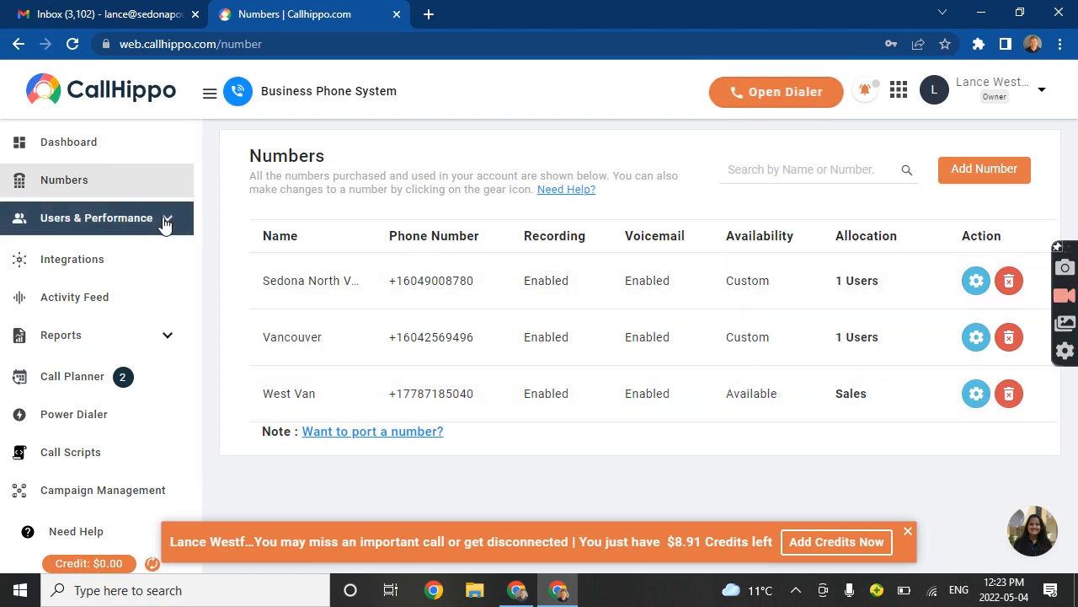
{"action": "mouse_move", "coordinate": [327, 294]}
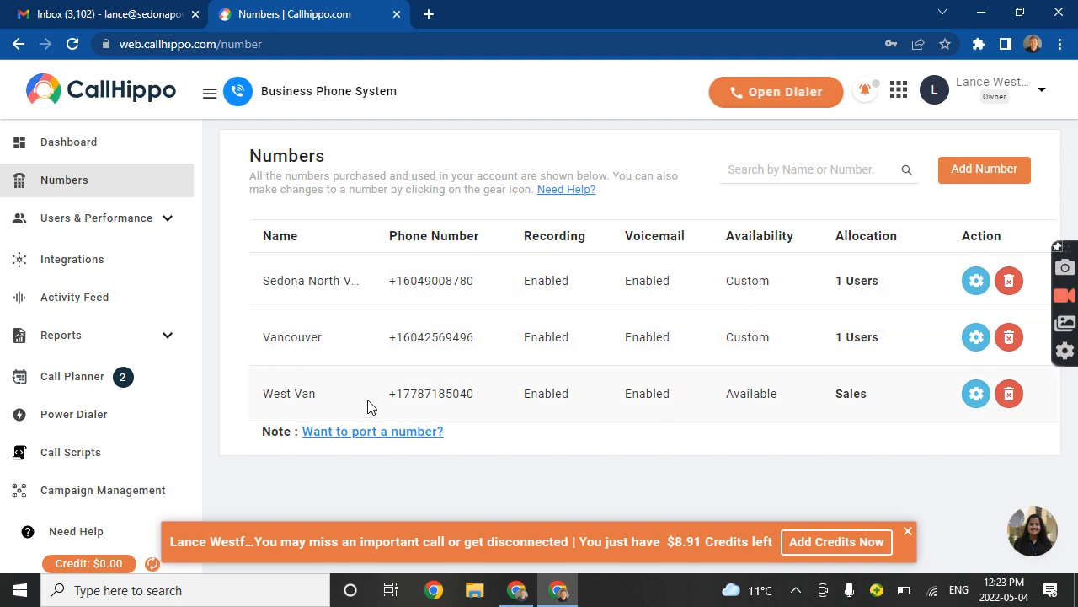
{"action": "mouse_move", "coordinate": [343, 296]}
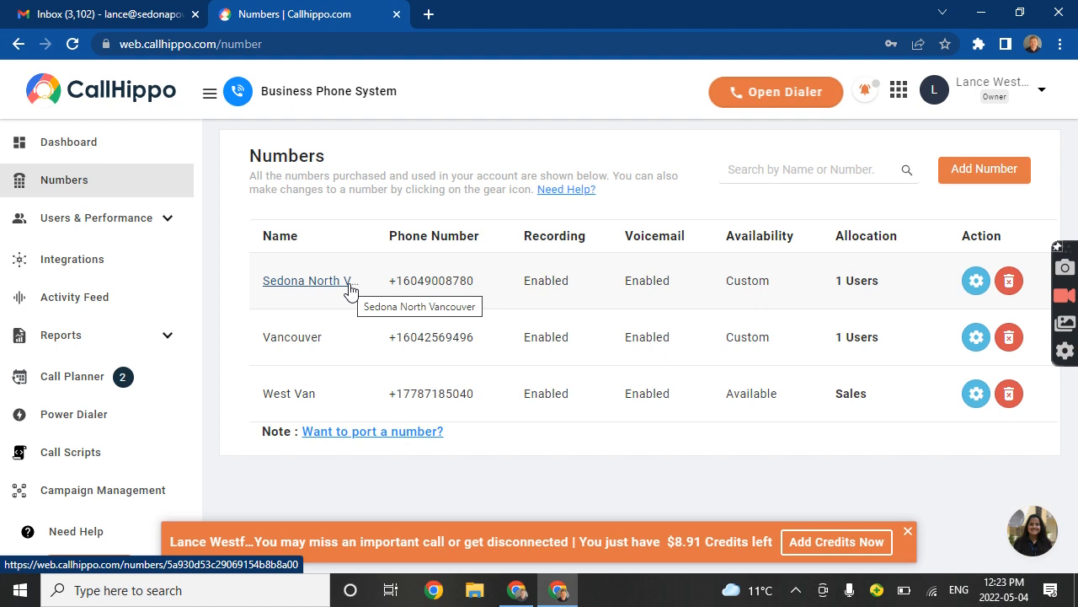
{"action": "mouse_move", "coordinate": [542, 131]}
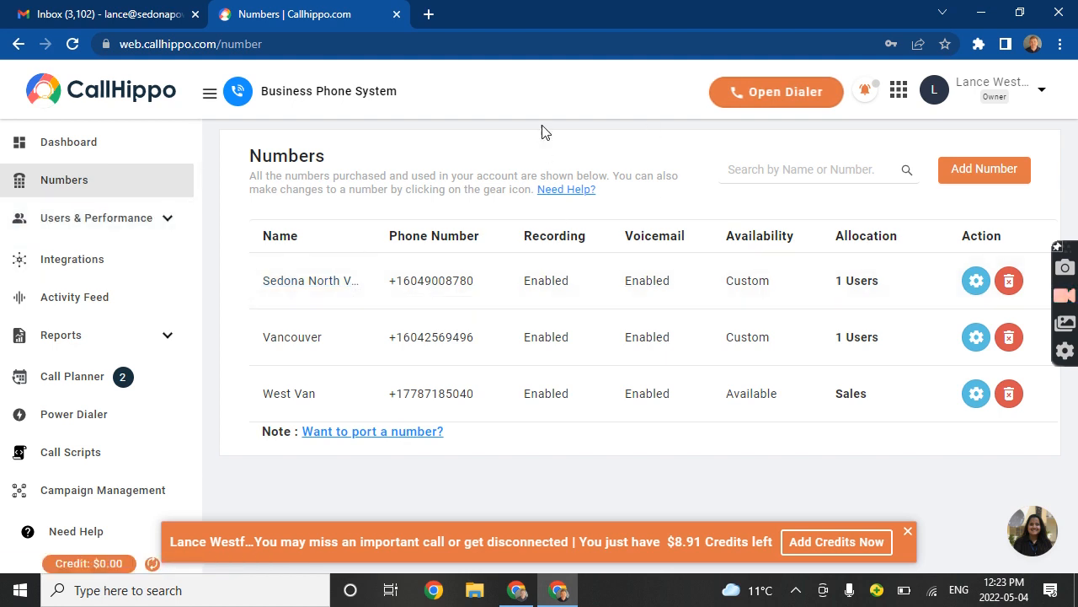
{"action": "mouse_move", "coordinate": [381, 349]}
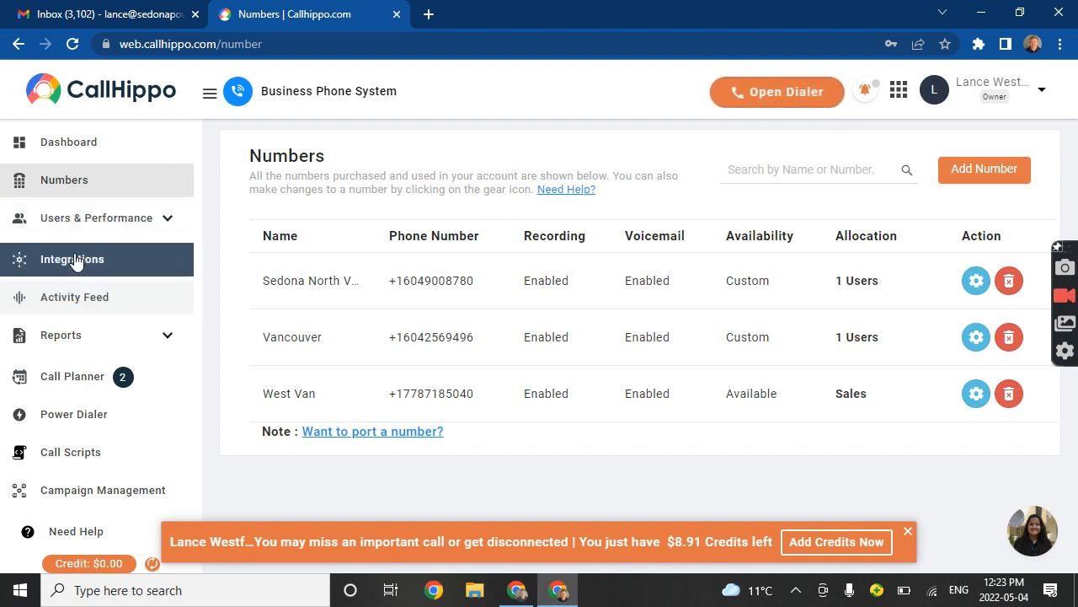
{"action": "mouse_move", "coordinate": [88, 410]}
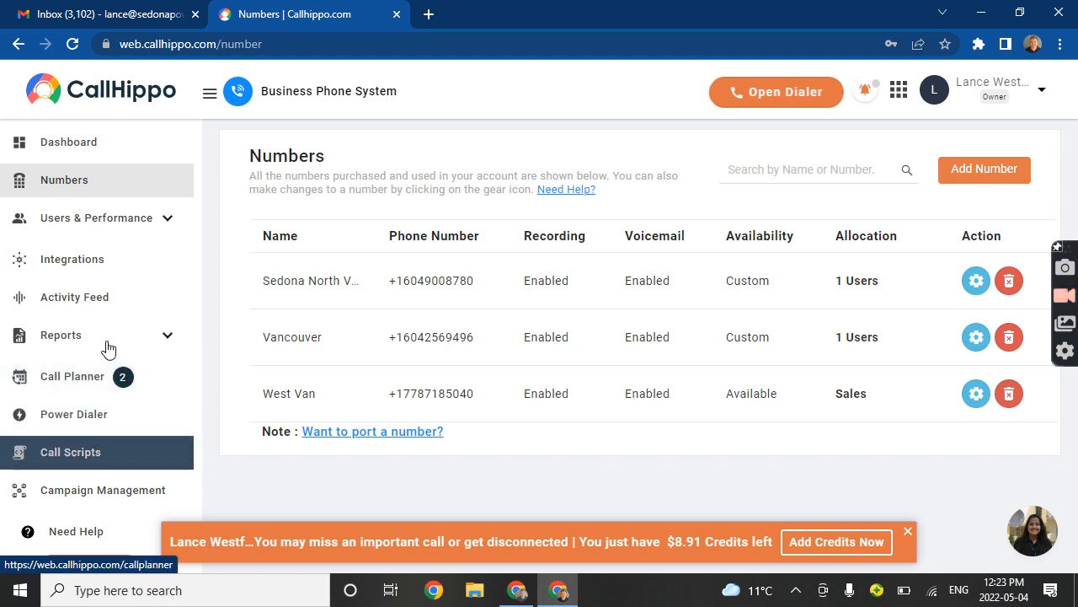
Show the Users page under Users & Performance with the single owner and three assigned numbers.
{"action": "left_click", "coordinate": [96, 218]}
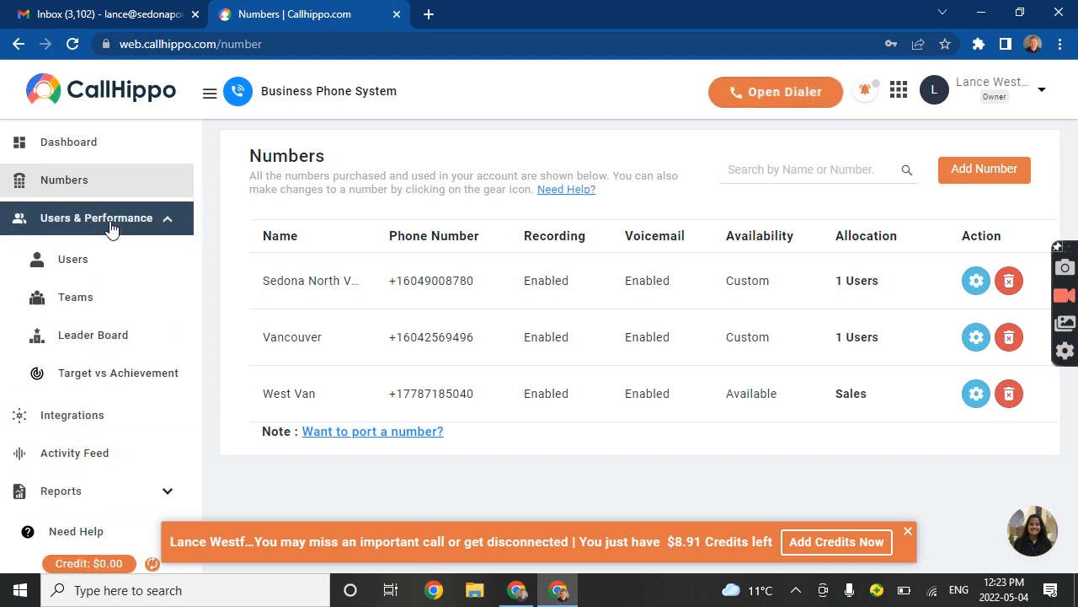
{"action": "left_click", "coordinate": [72, 259]}
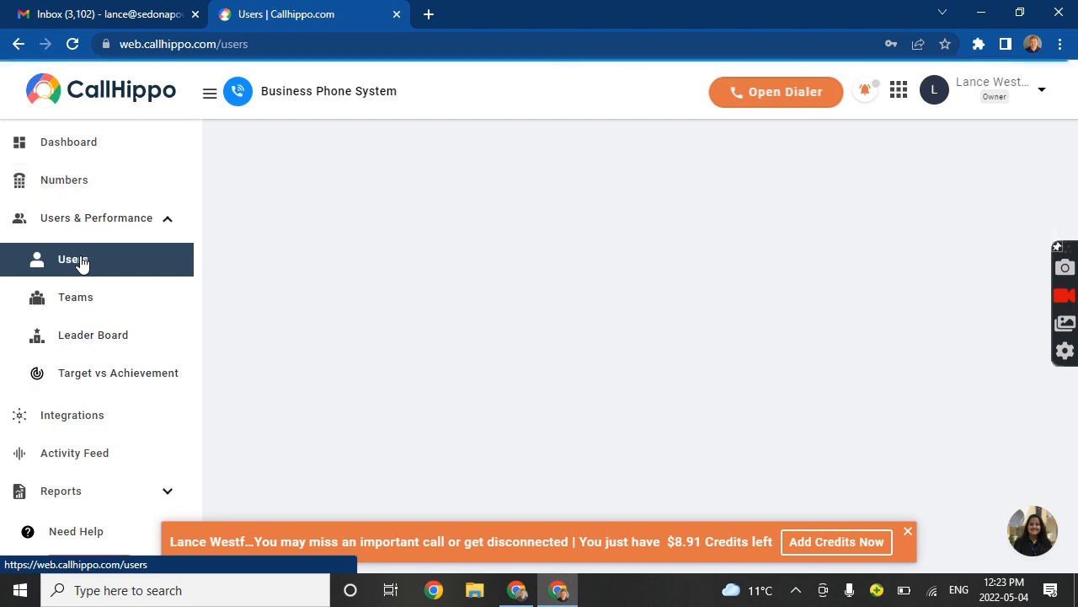
{"action": "left_click", "coordinate": [74, 259]}
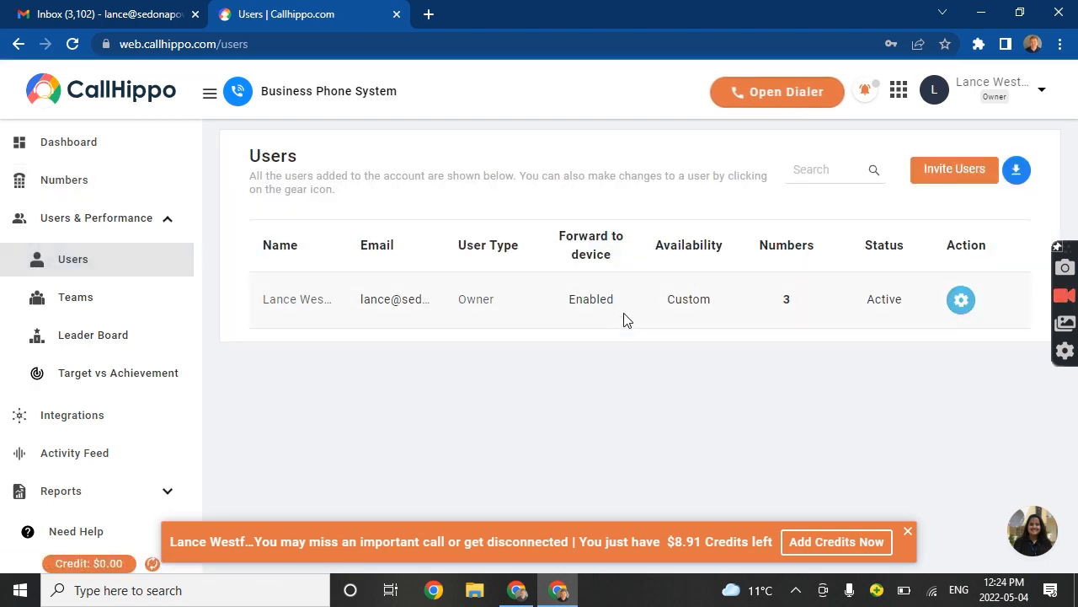
{"action": "mouse_move", "coordinate": [573, 290]}
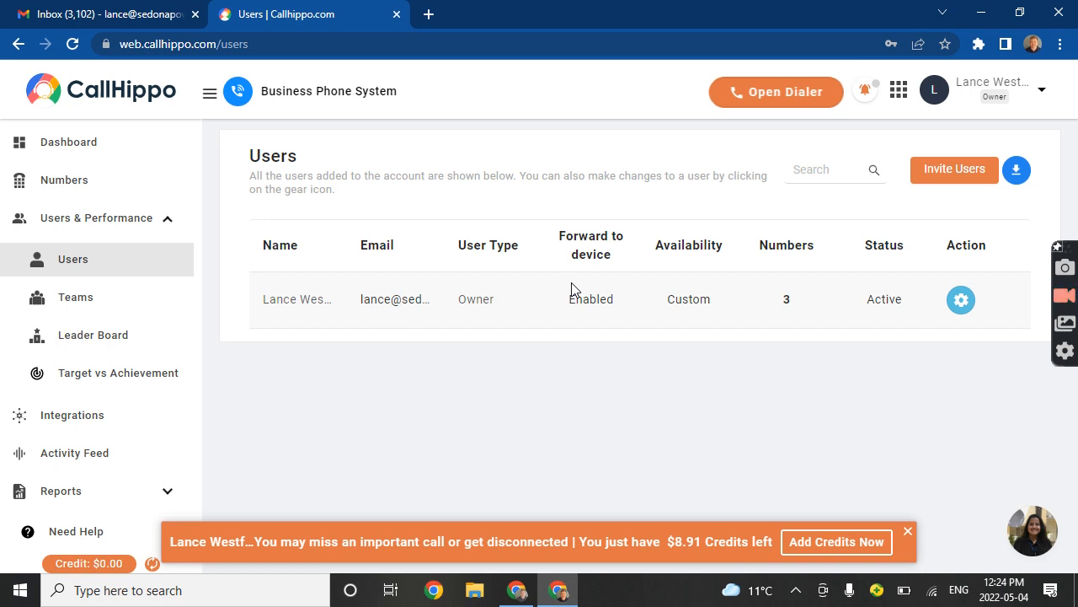
{"action": "mouse_move", "coordinate": [605, 340]}
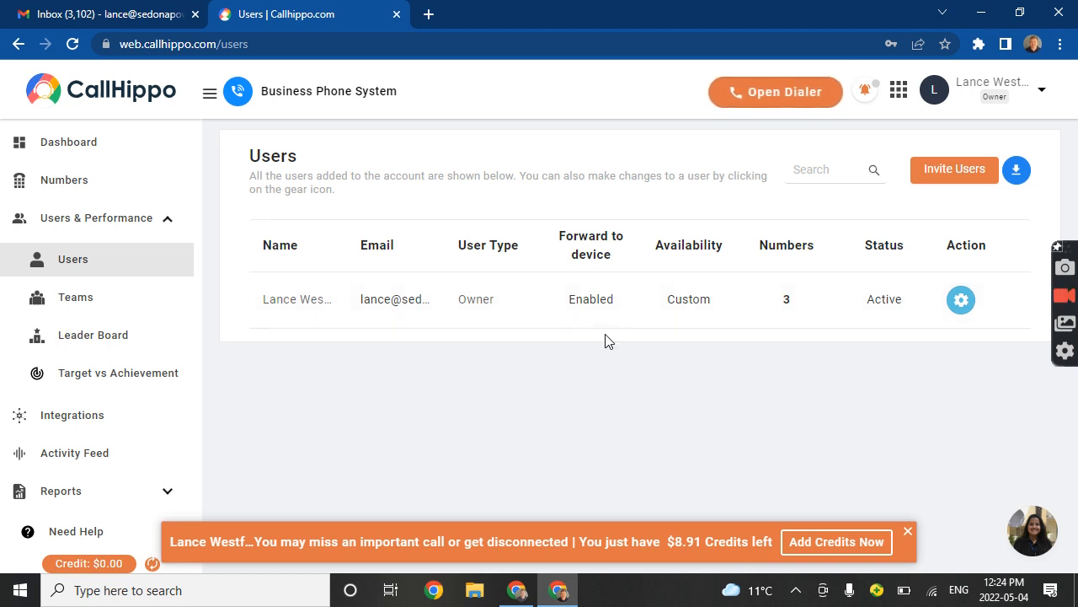
{"action": "mouse_move", "coordinate": [542, 345]}
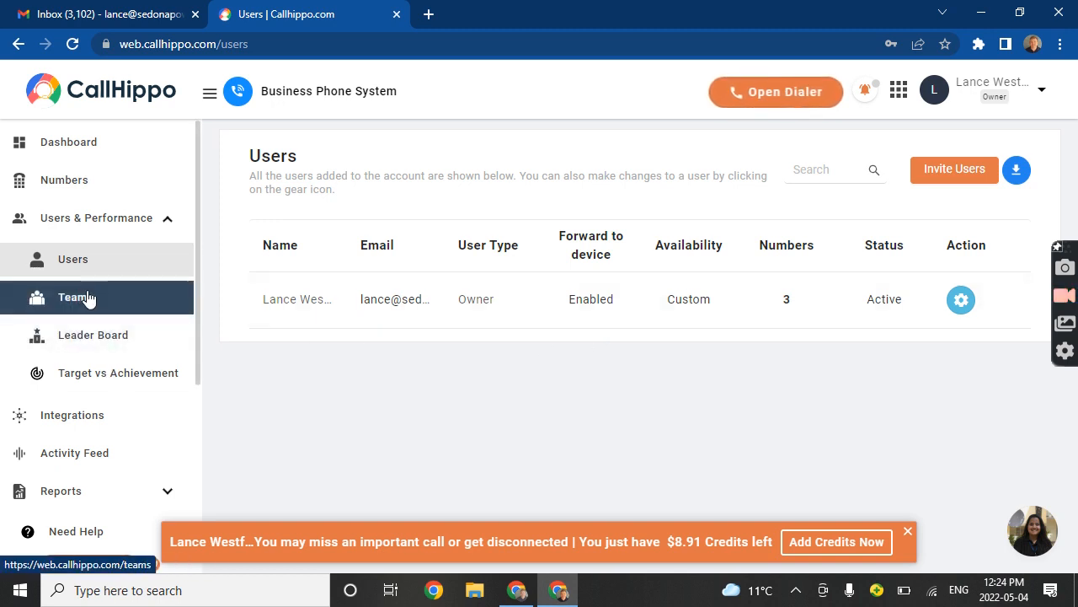
{"action": "mouse_move", "coordinate": [209, 223]}
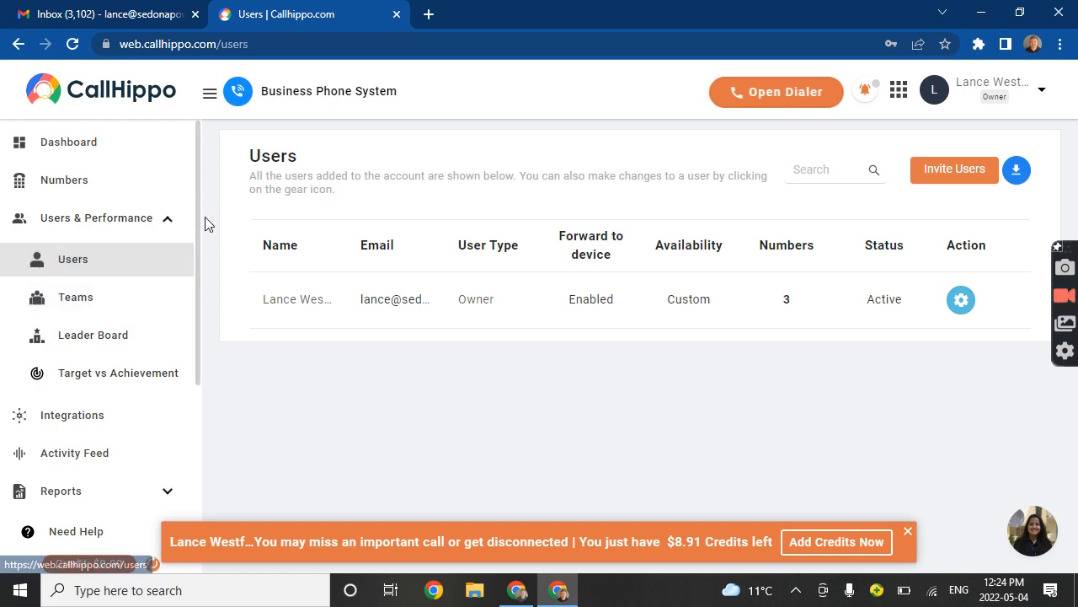
{"action": "scroll", "scroll_direction": "down", "scroll_amount": 3}
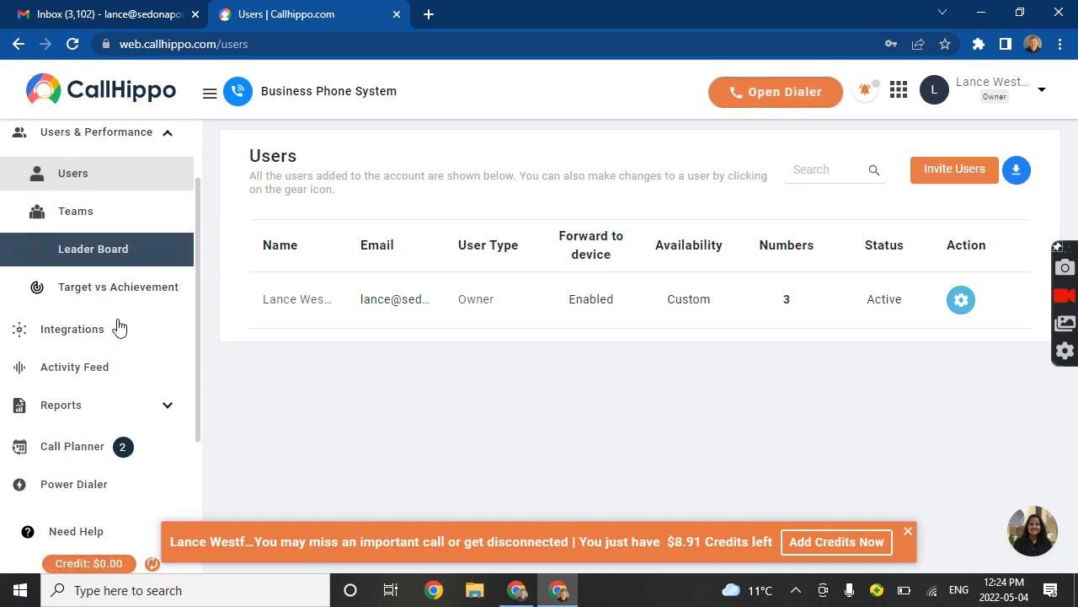
{"action": "mouse_move", "coordinate": [202, 270]}
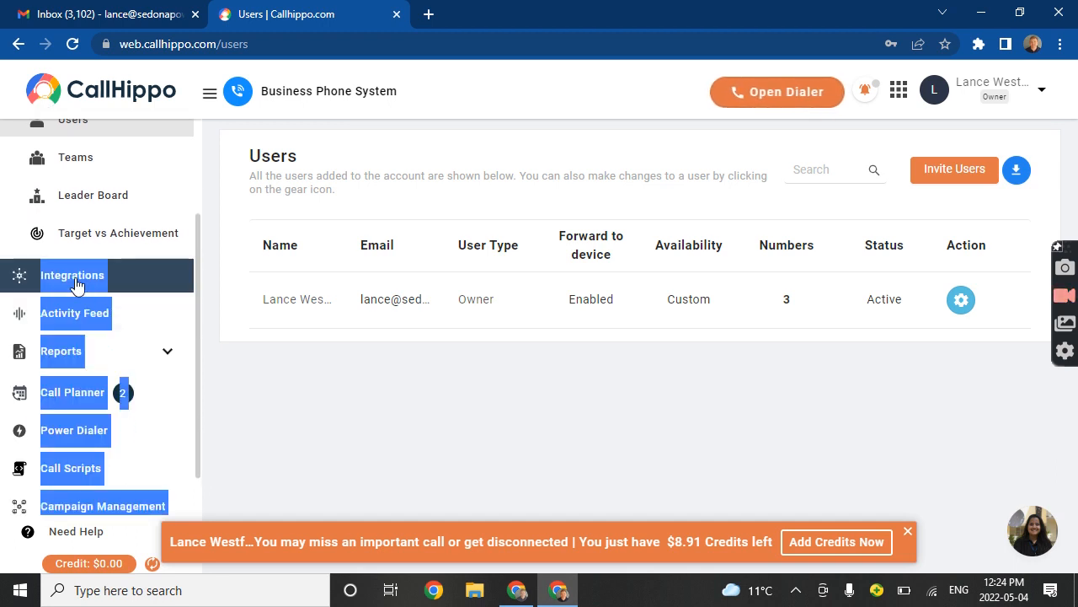
{"action": "mouse_move", "coordinate": [81, 311]}
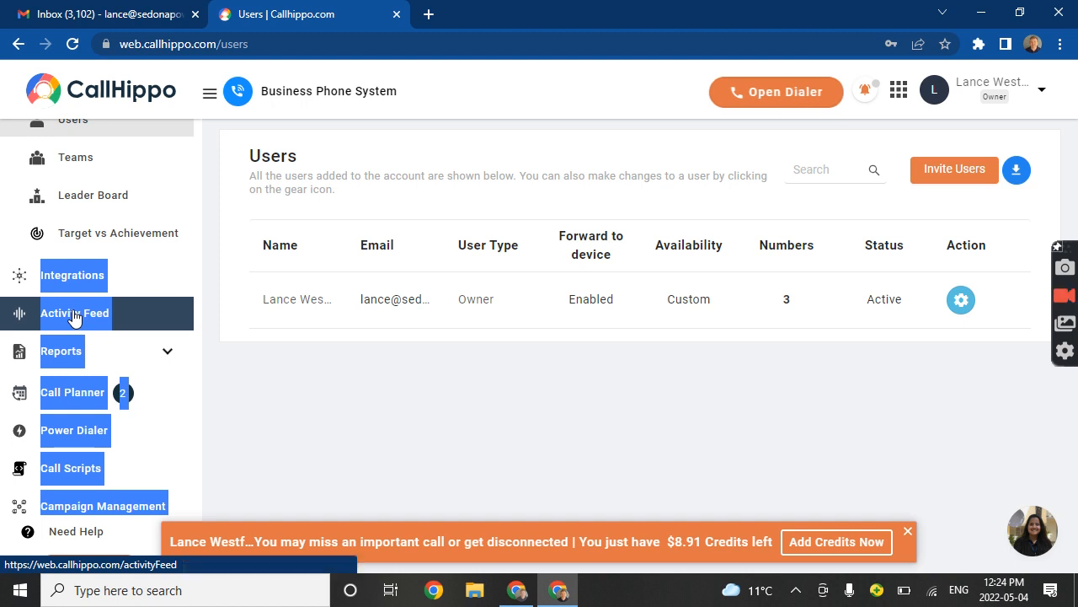
Review the Activity Feed's May 3, 2022 calls — voicemail, completed and missed — then reach the Call Planner.
{"action": "left_click", "coordinate": [74, 312]}
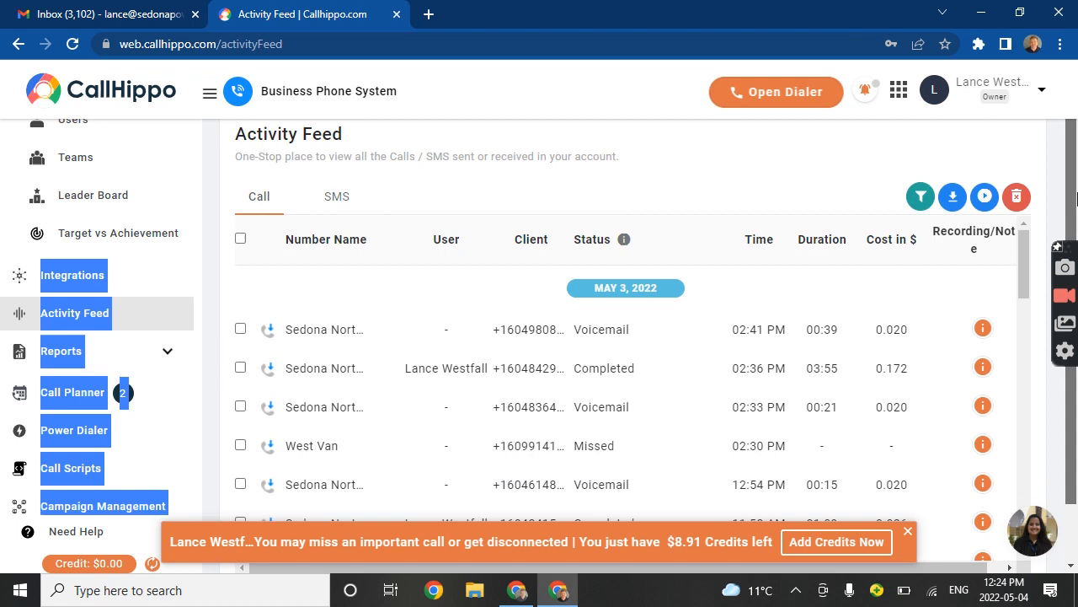
{"action": "scroll", "scroll_direction": "down", "scroll_amount": 3}
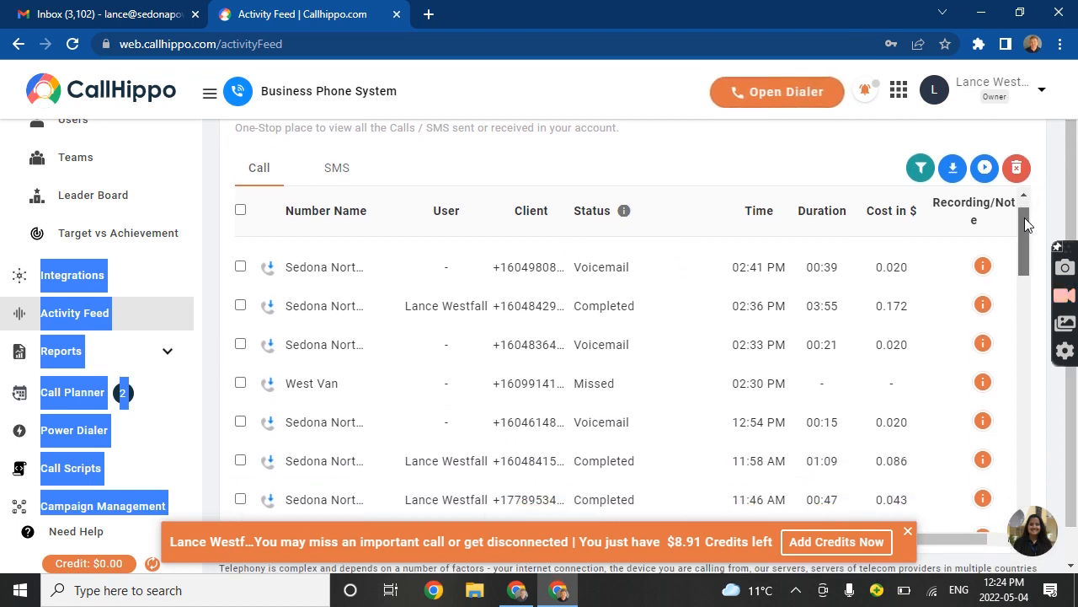
{"action": "scroll", "scroll_direction": "up", "scroll_amount": 3}
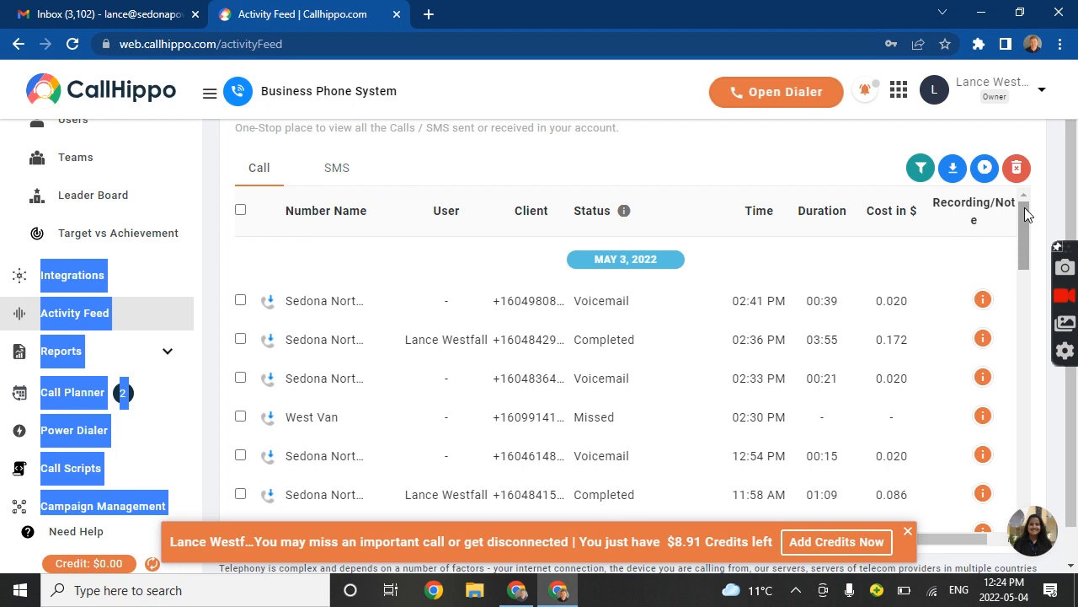
{"action": "mouse_move", "coordinate": [778, 328]}
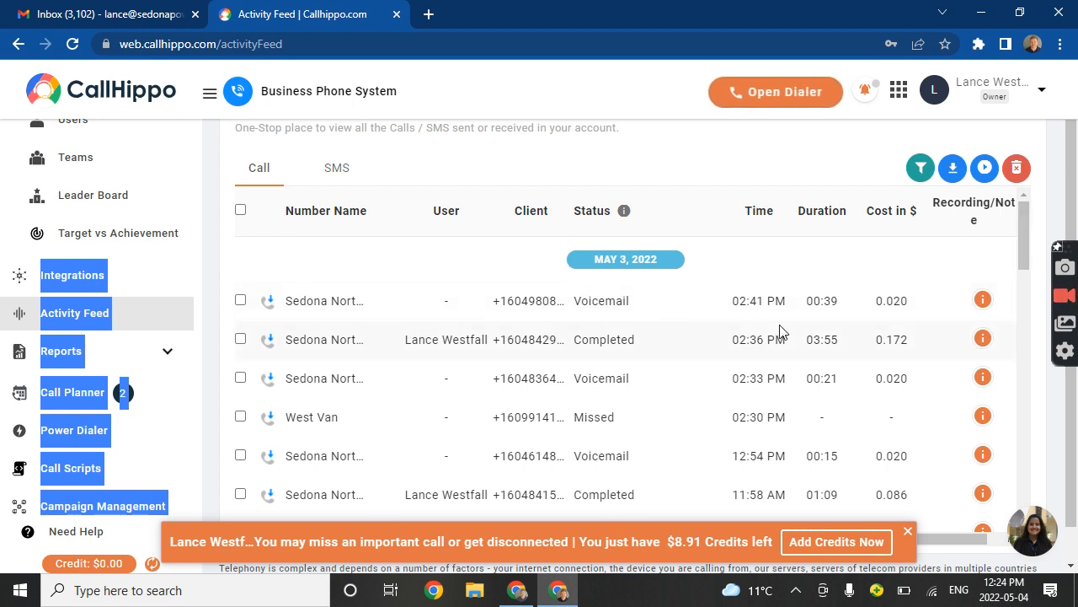
{"action": "mouse_move", "coordinate": [364, 300]}
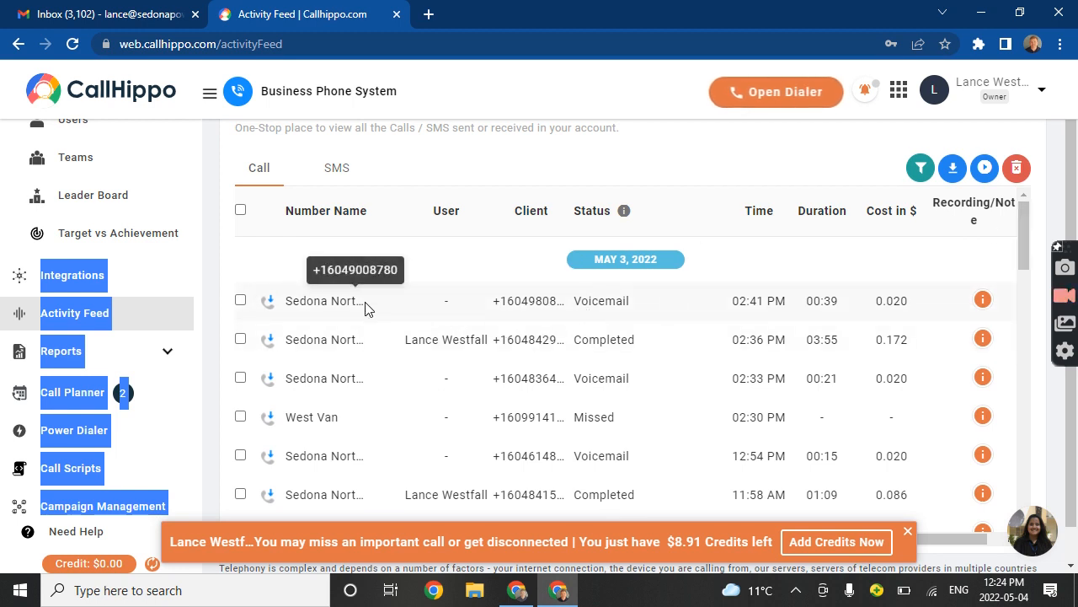
{"action": "mouse_move", "coordinate": [969, 287]}
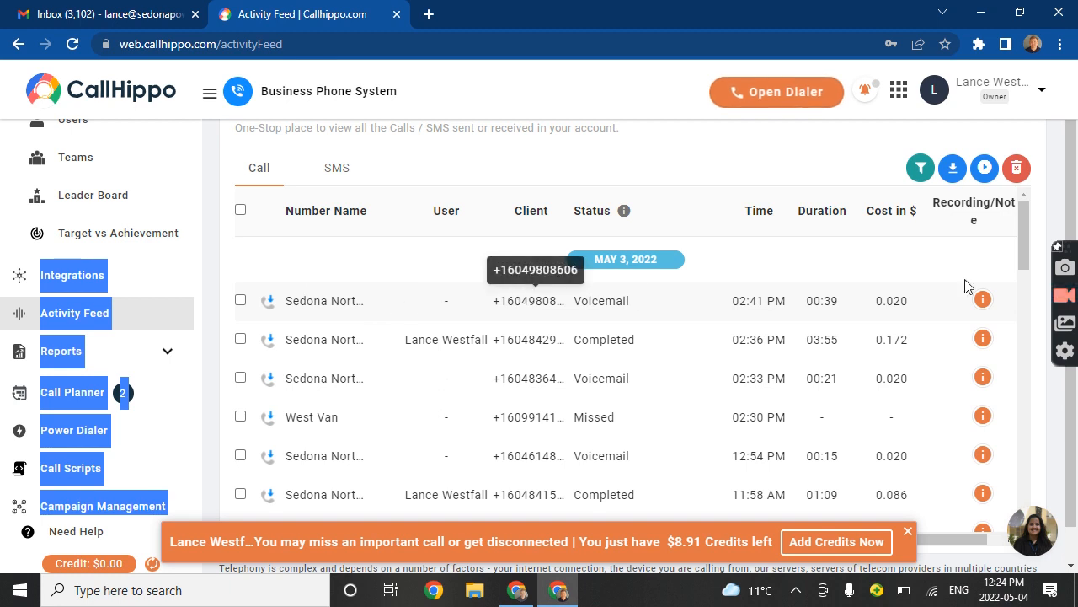
{"action": "scroll", "scroll_direction": "down", "scroll_amount": 3}
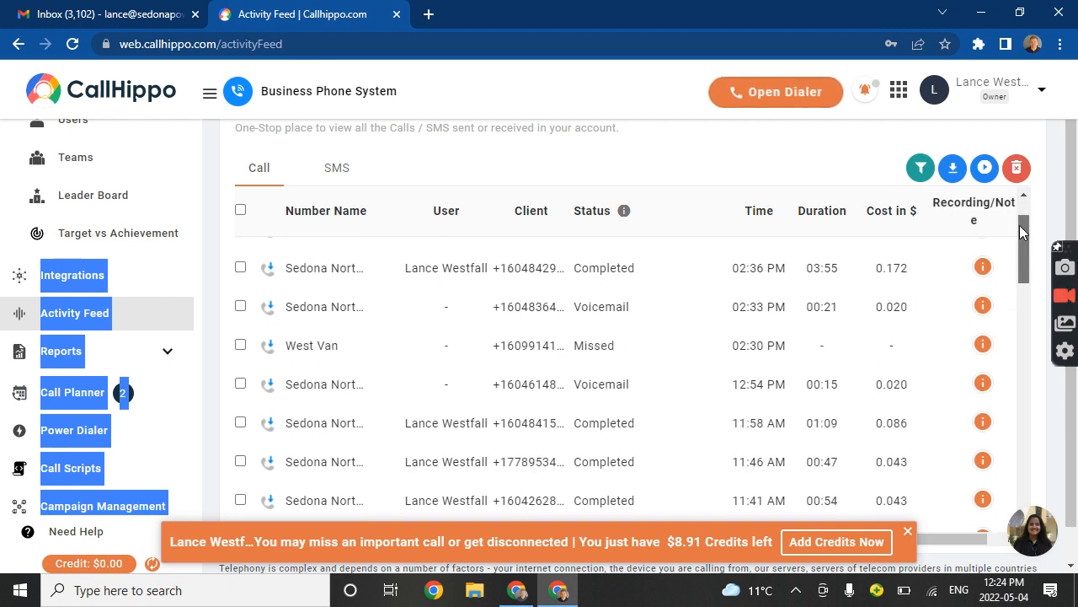
{"action": "scroll", "scroll_direction": "up", "scroll_amount": 3}
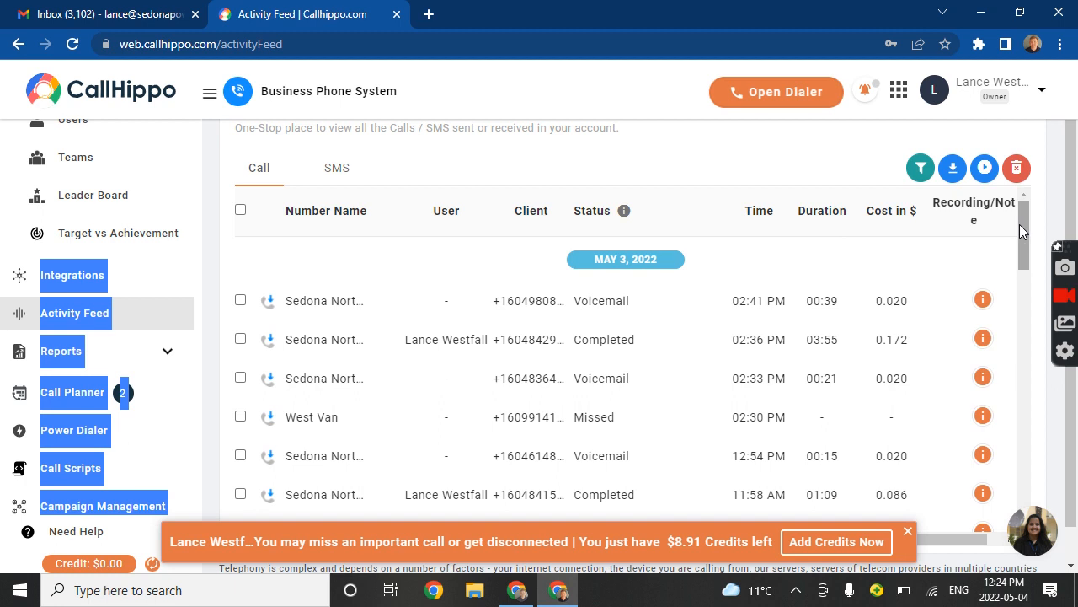
{"action": "mouse_move", "coordinate": [1025, 239]}
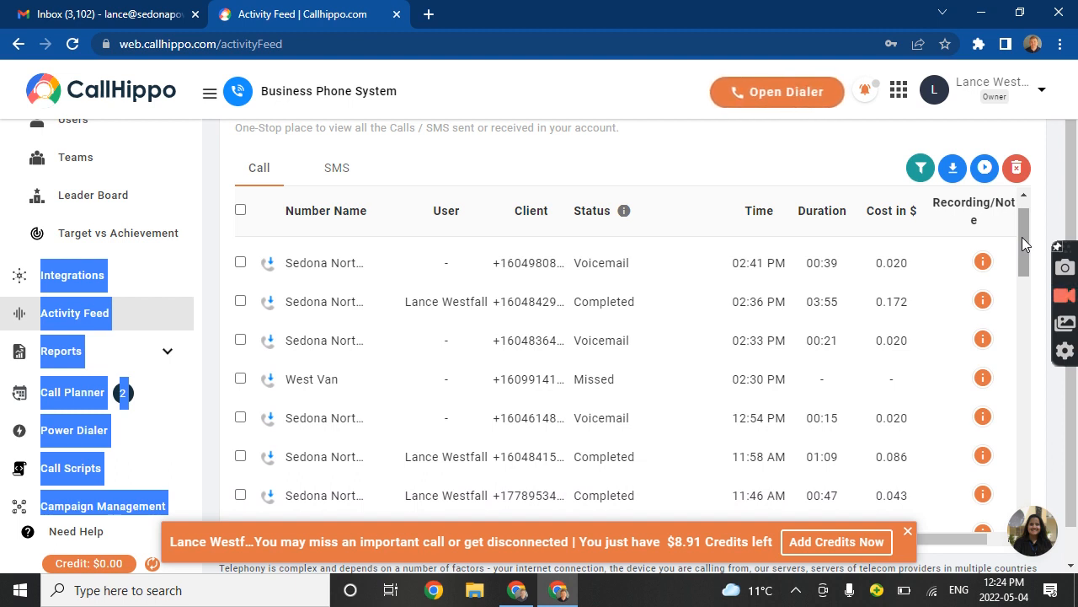
{"action": "mouse_move", "coordinate": [529, 340]}
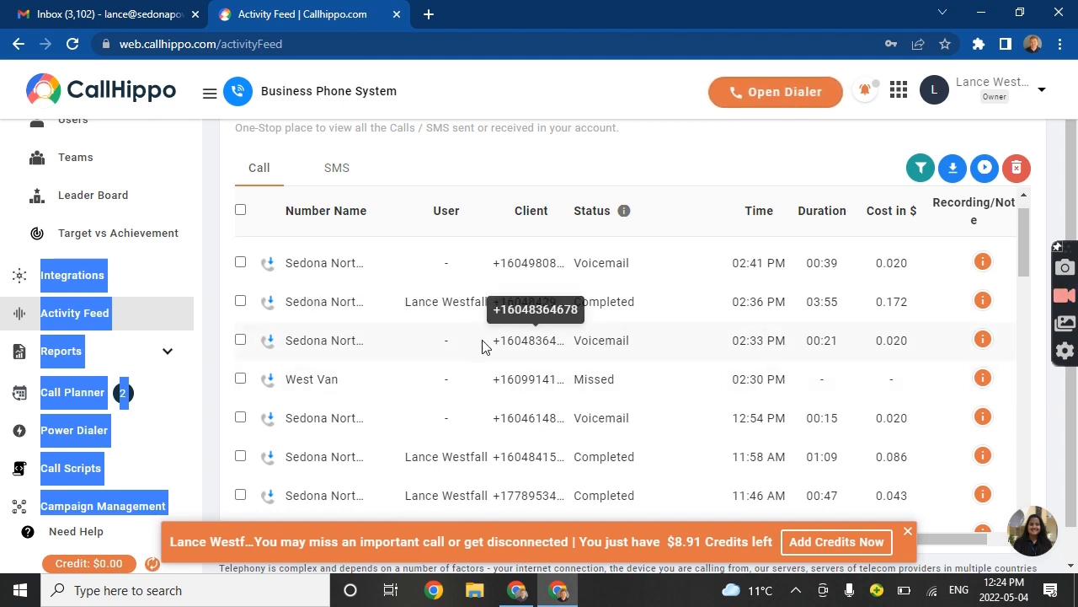
{"action": "mouse_move", "coordinate": [536, 340]}
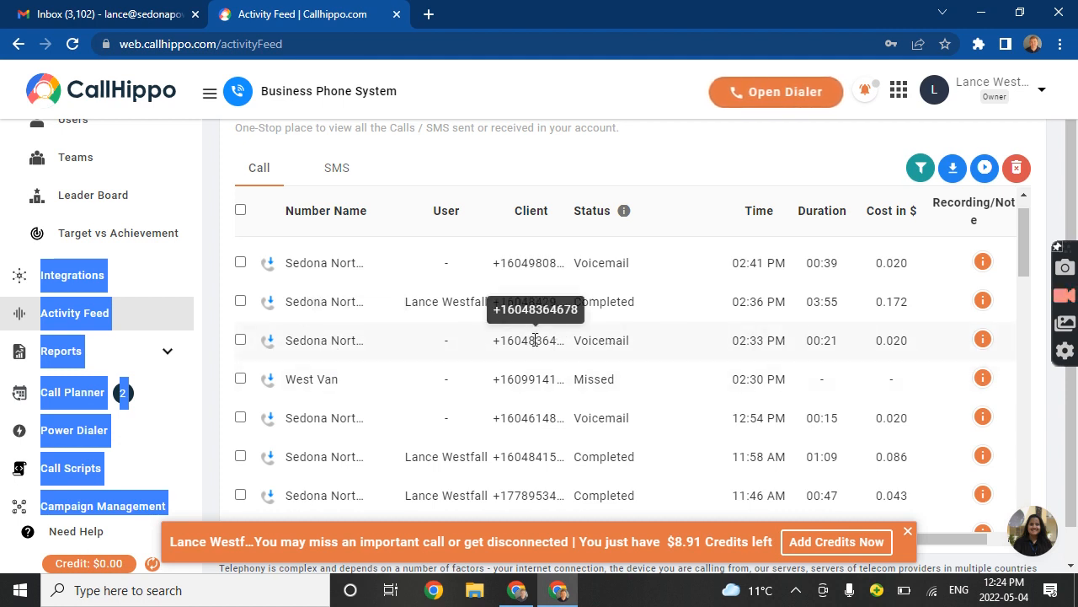
{"action": "mouse_move", "coordinate": [768, 340]}
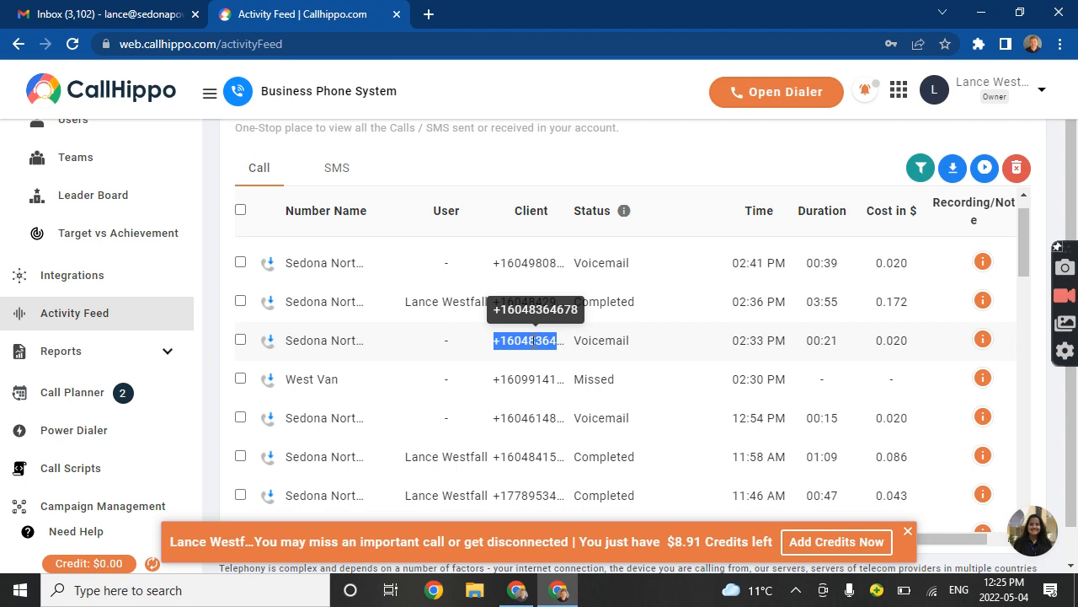
{"action": "mouse_move", "coordinate": [519, 27]}
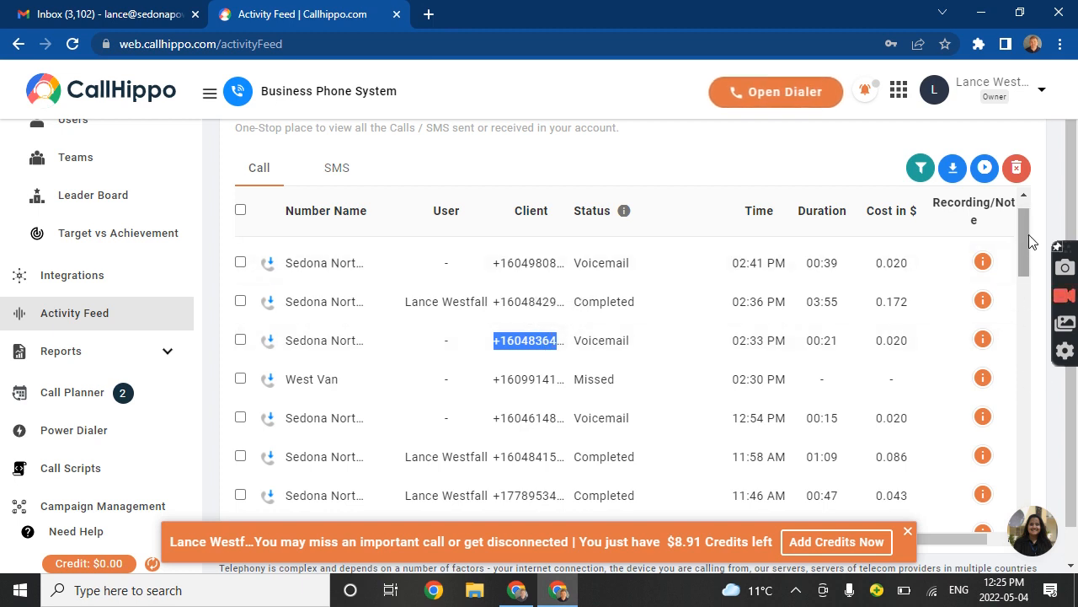
{"action": "scroll", "scroll_direction": "down", "scroll_amount": 3}
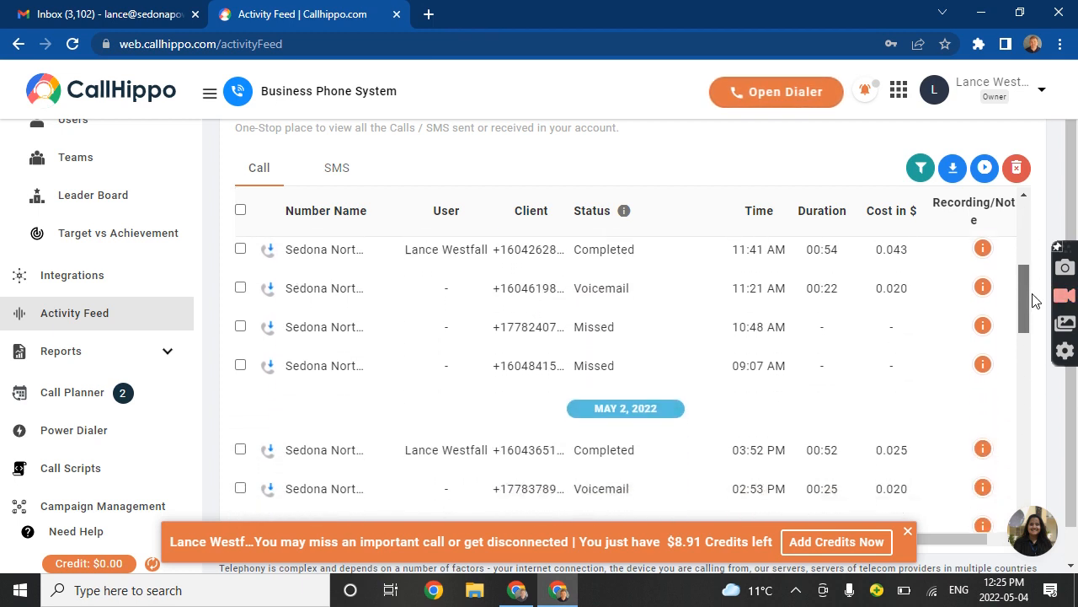
{"action": "scroll", "scroll_direction": "down", "scroll_amount": 3}
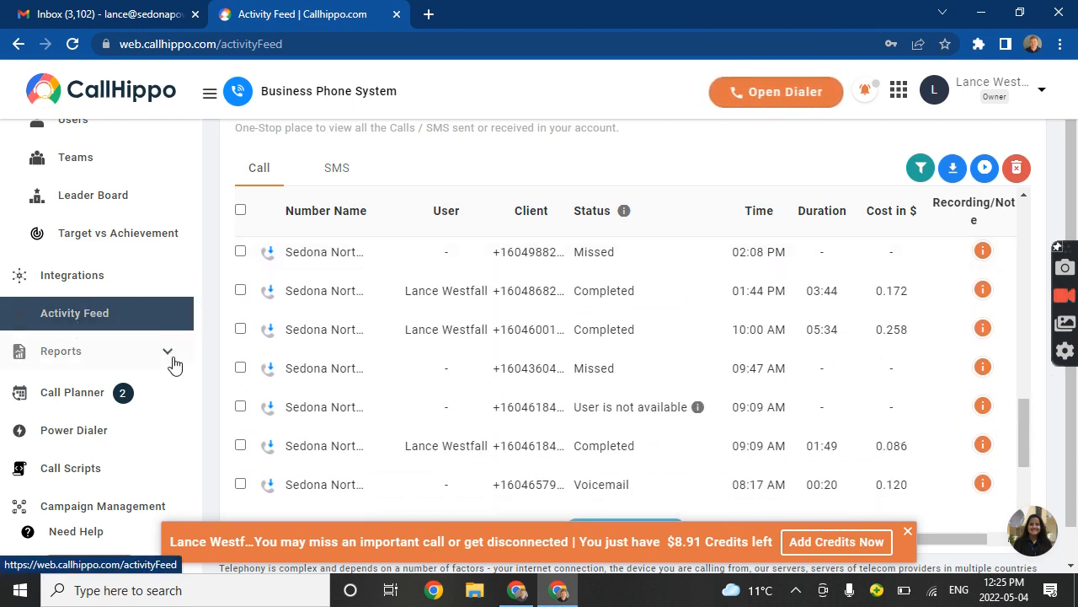
{"action": "left_click", "coordinate": [70, 391]}
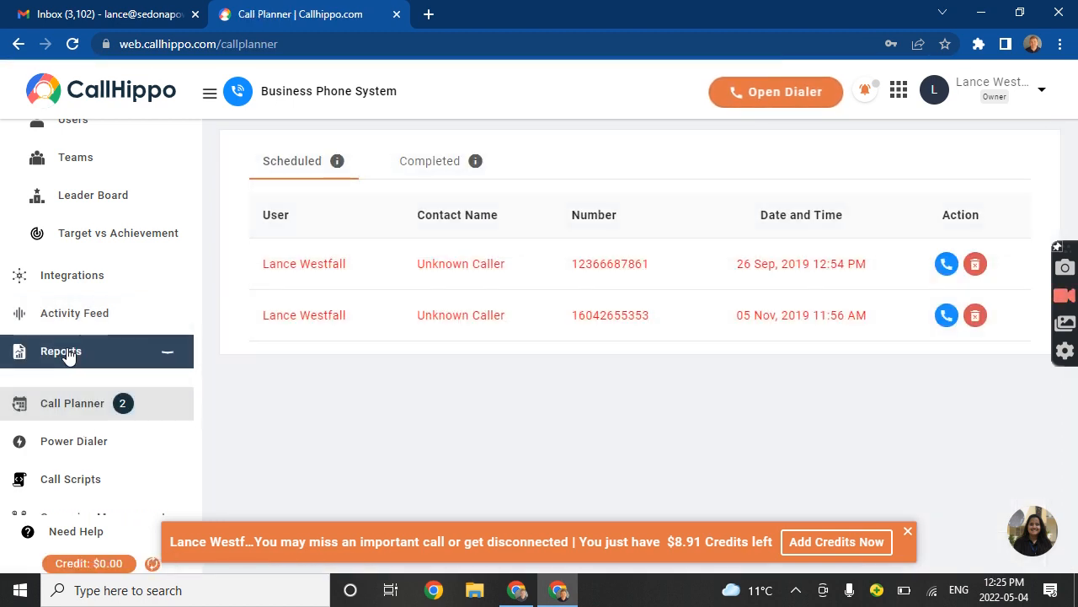
Browse Call Planner, Power Dialer and Dashboard, then go to the Sedona North Vancouver number's settings.
{"action": "left_click", "coordinate": [60, 352]}
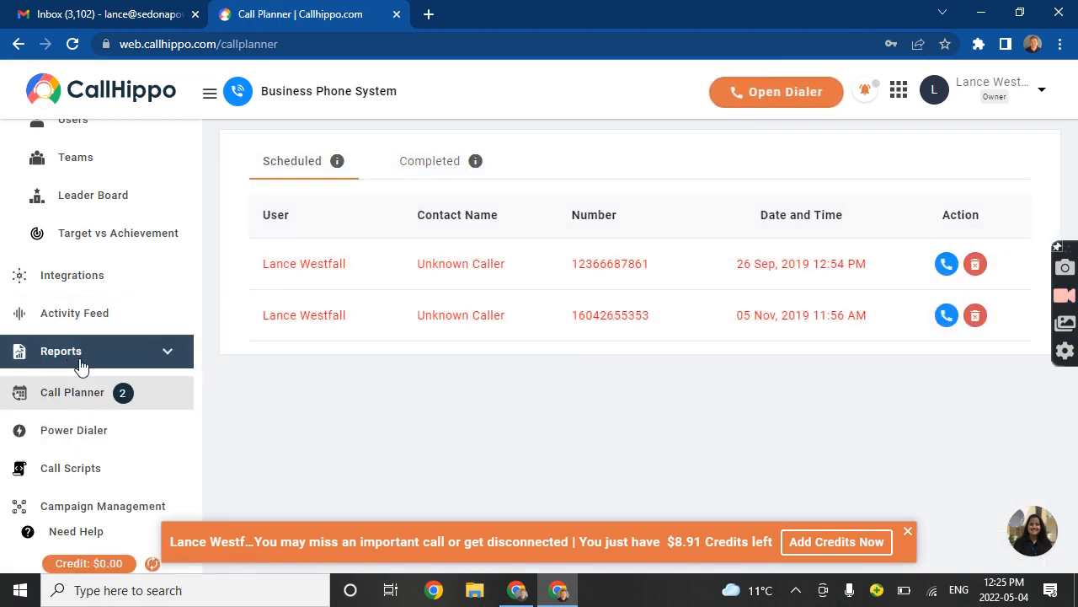
{"action": "left_click", "coordinate": [74, 429]}
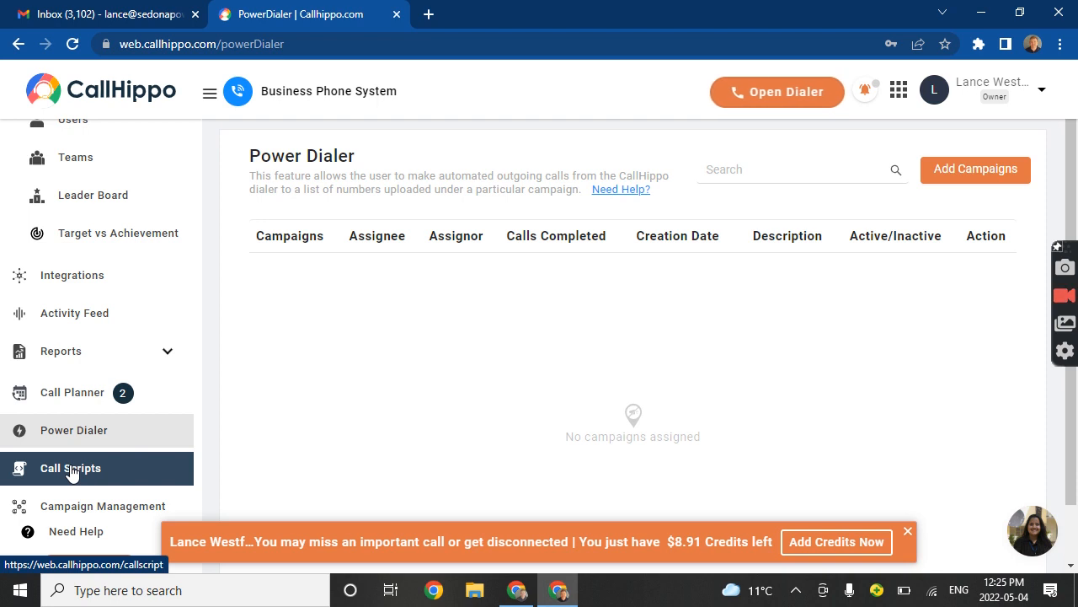
{"action": "left_click", "coordinate": [71, 468]}
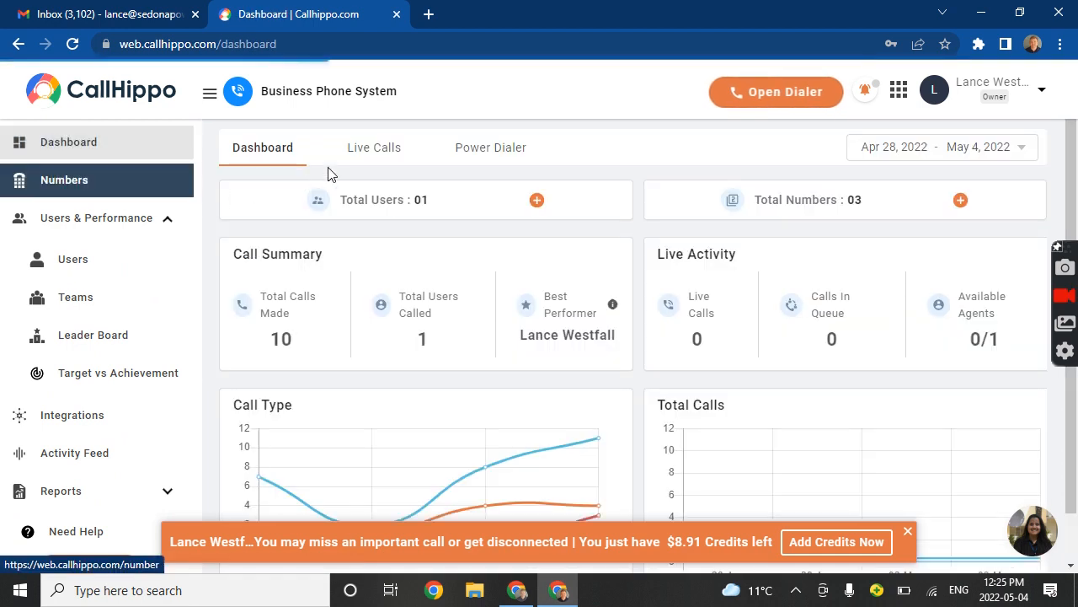
{"action": "scroll", "scroll_direction": "down", "scroll_amount": 3}
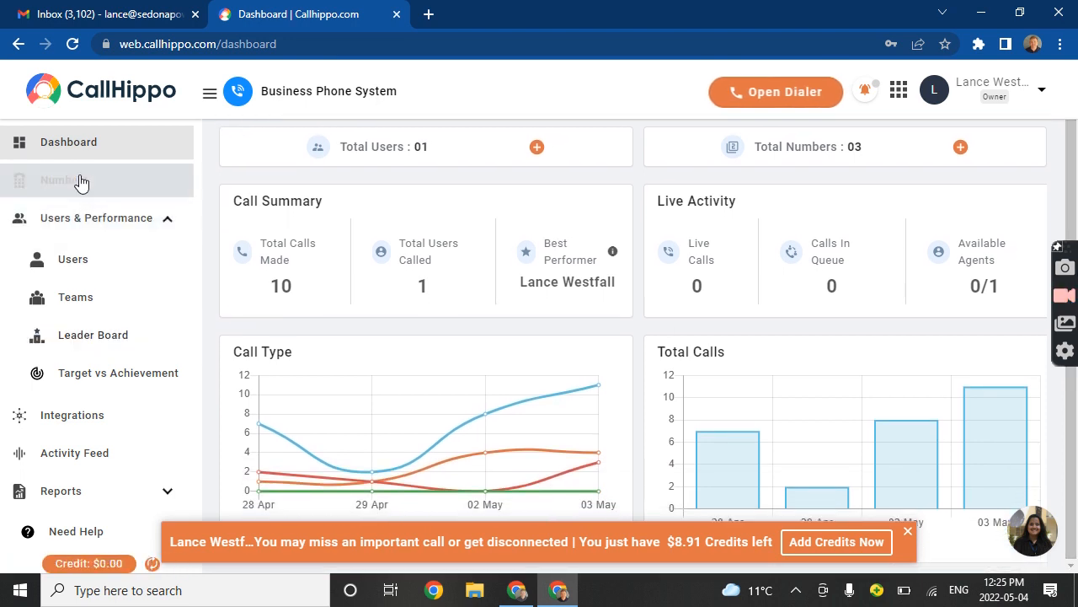
{"action": "left_click", "coordinate": [64, 179]}
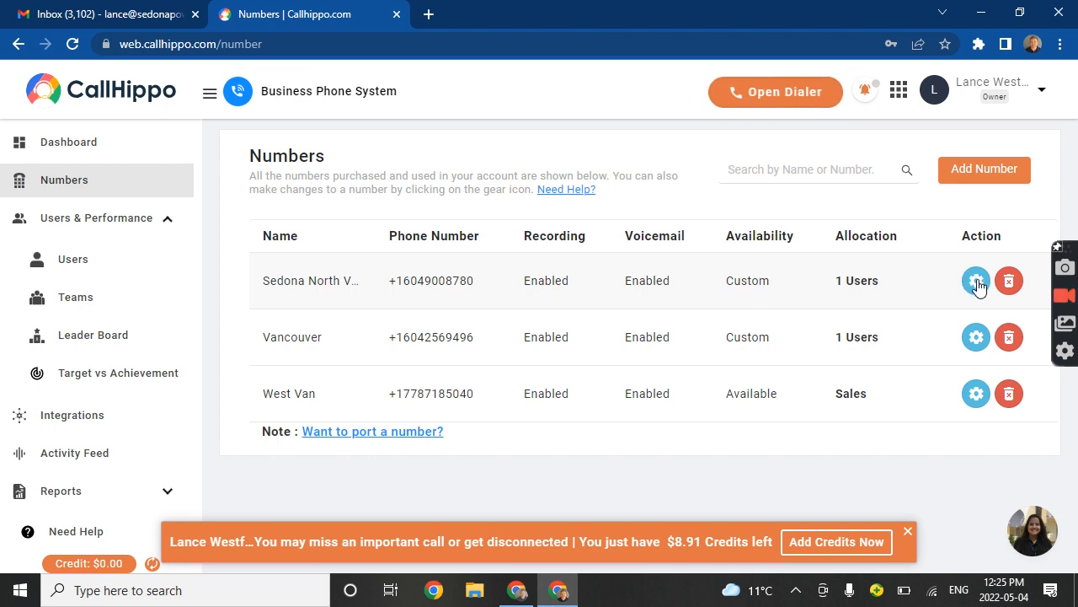
{"action": "left_click", "coordinate": [975, 280]}
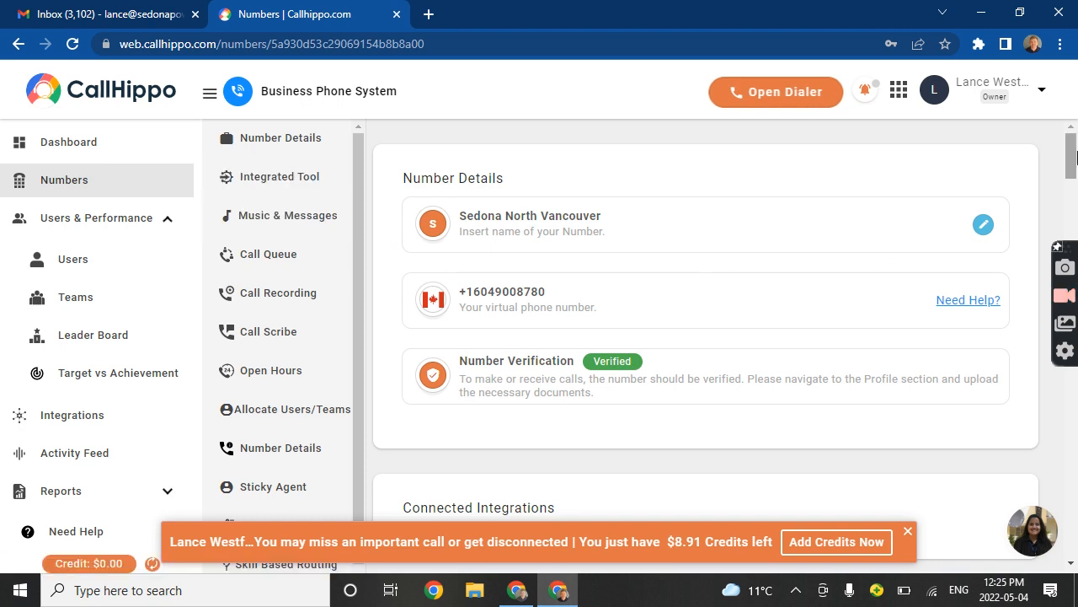
Go to the number's Music & Messages settings and switch the IVR on.
{"action": "scroll", "scroll_direction": "down", "scroll_amount": 3}
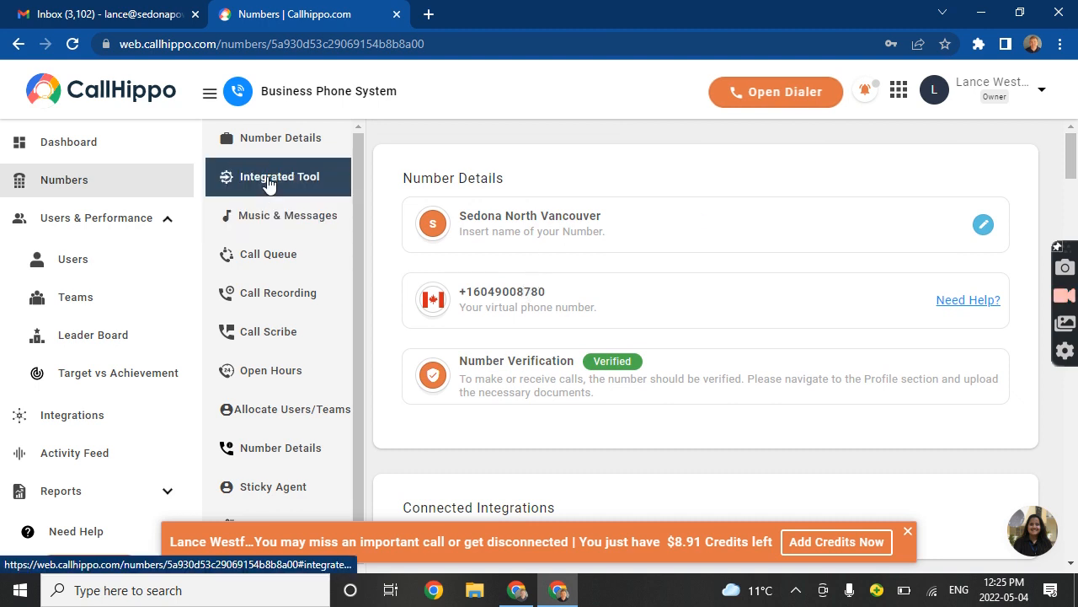
{"action": "left_click", "coordinate": [290, 215]}
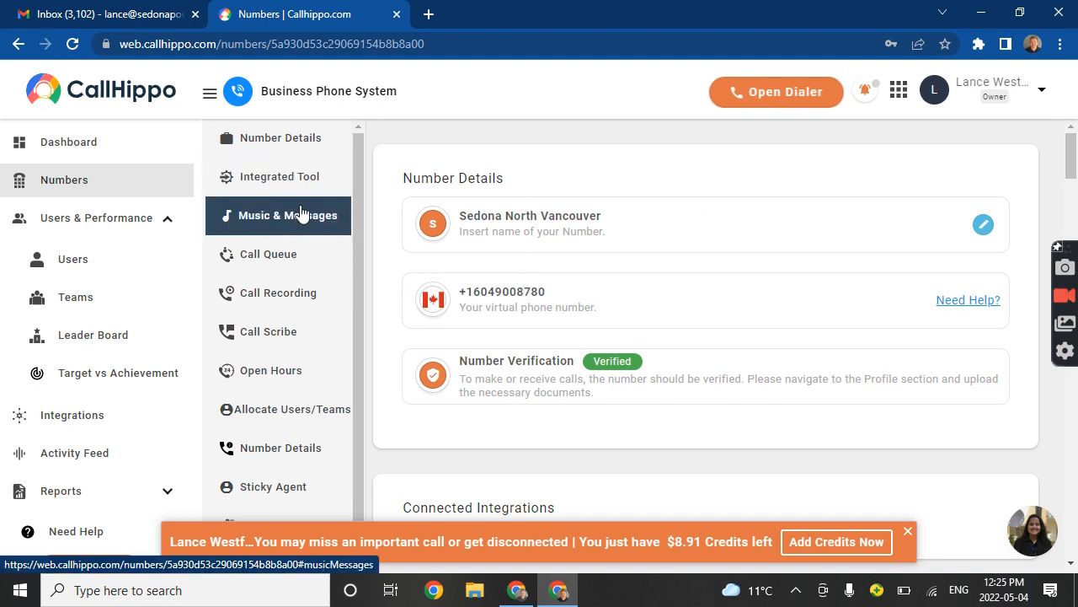
{"action": "left_click", "coordinate": [288, 216]}
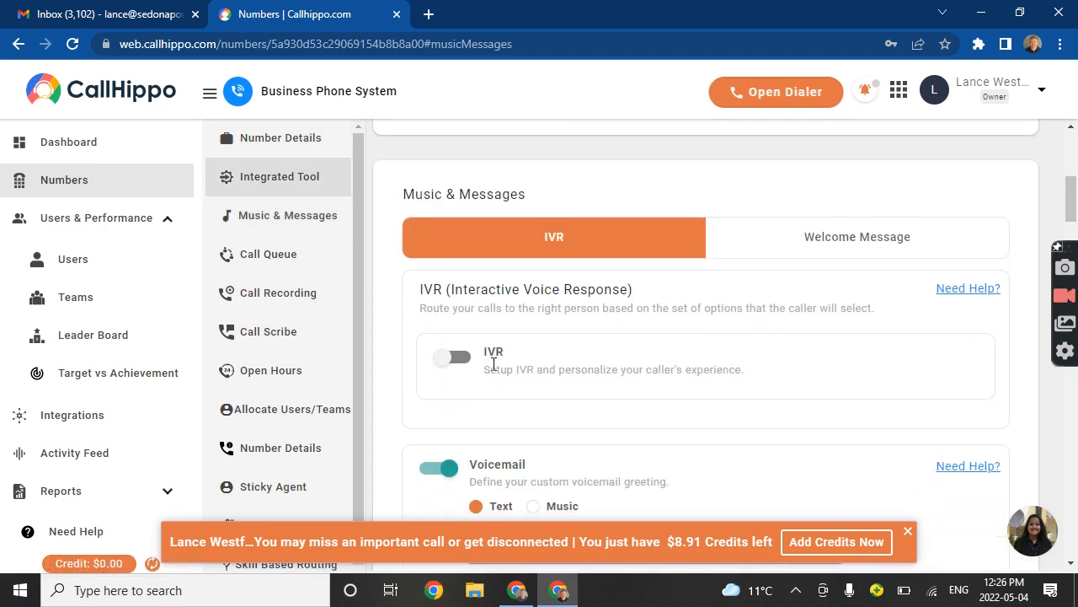
{"action": "mouse_move", "coordinate": [463, 364]}
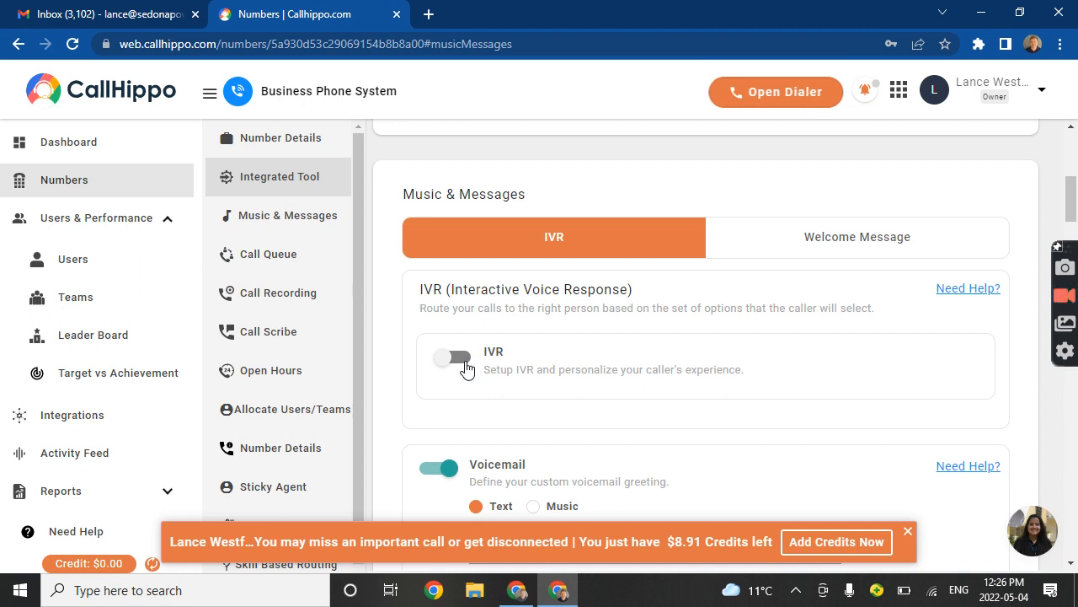
{"action": "left_click", "coordinate": [452, 357]}
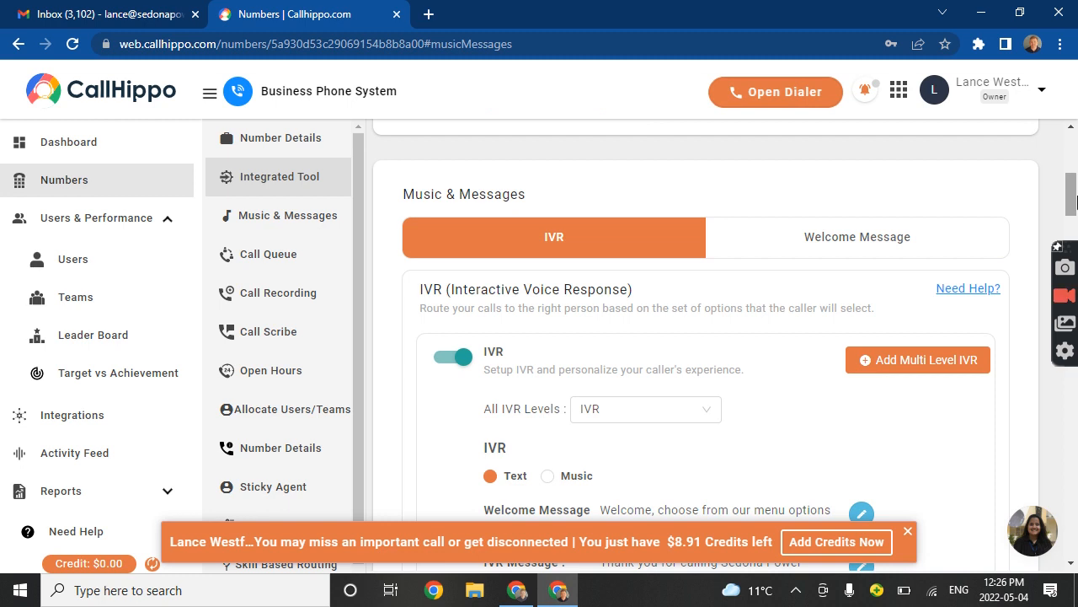
Peek at the account and products menus, then switch the IVR back off.
{"action": "left_click", "coordinate": [1041, 91]}
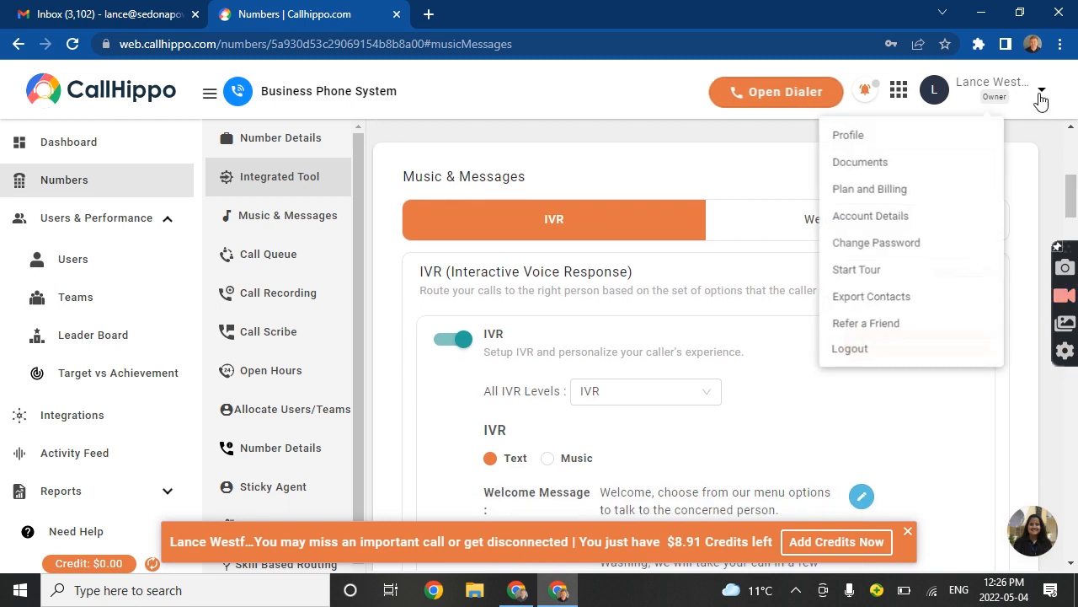
{"action": "mouse_move", "coordinate": [877, 243]}
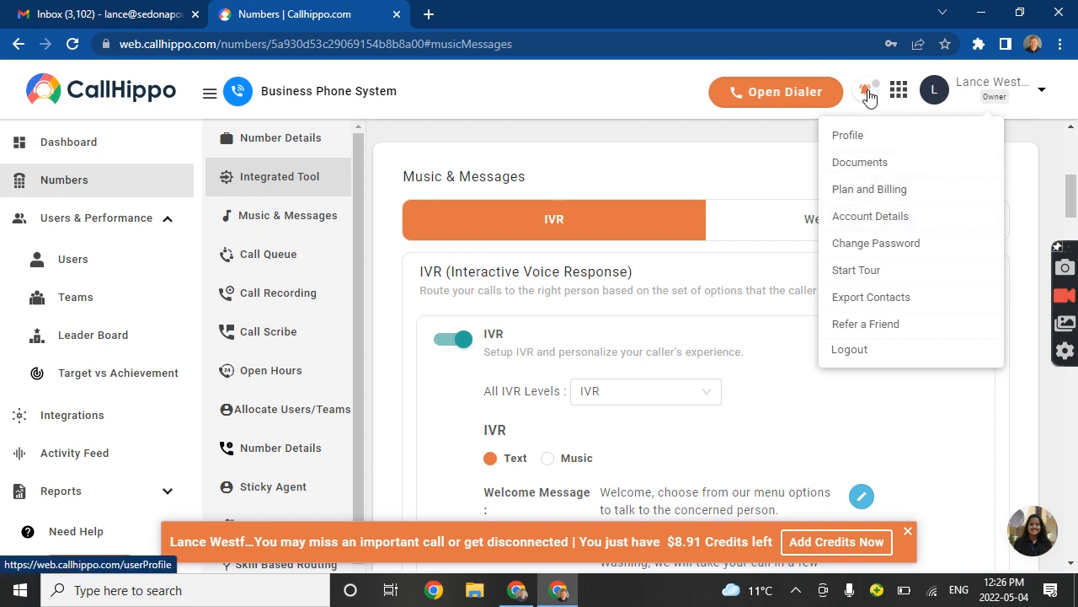
{"action": "left_click", "coordinate": [898, 91]}
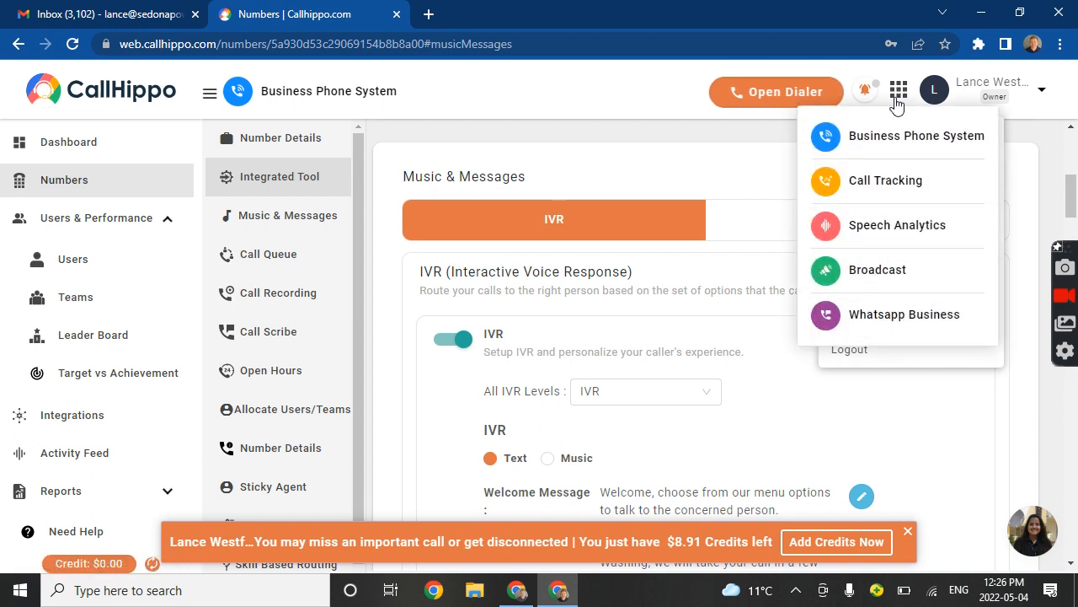
{"action": "mouse_move", "coordinate": [885, 334]}
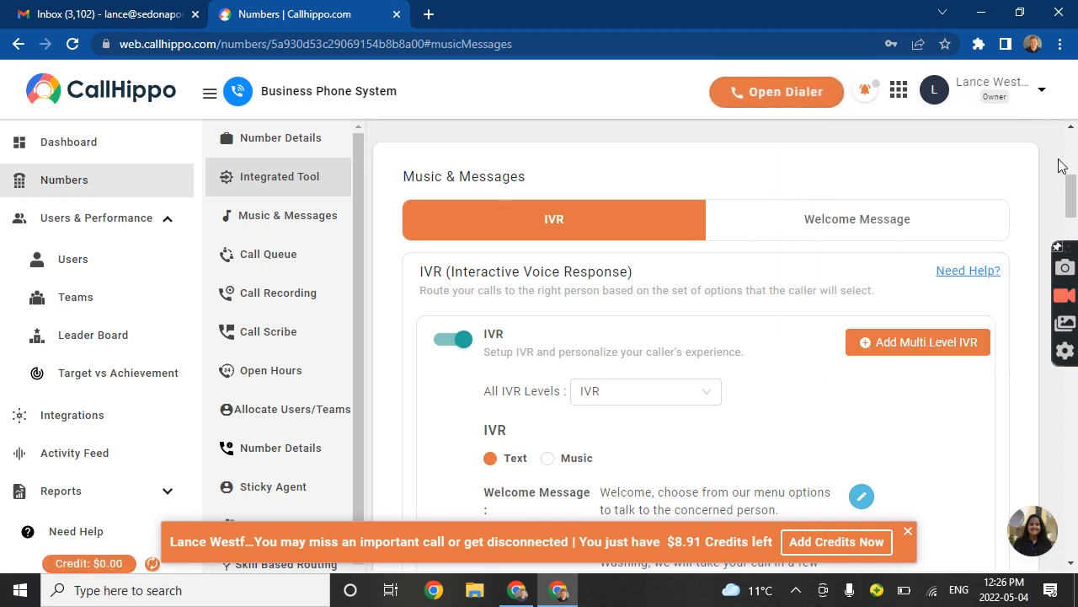
{"action": "scroll", "scroll_direction": "down", "scroll_amount": 3}
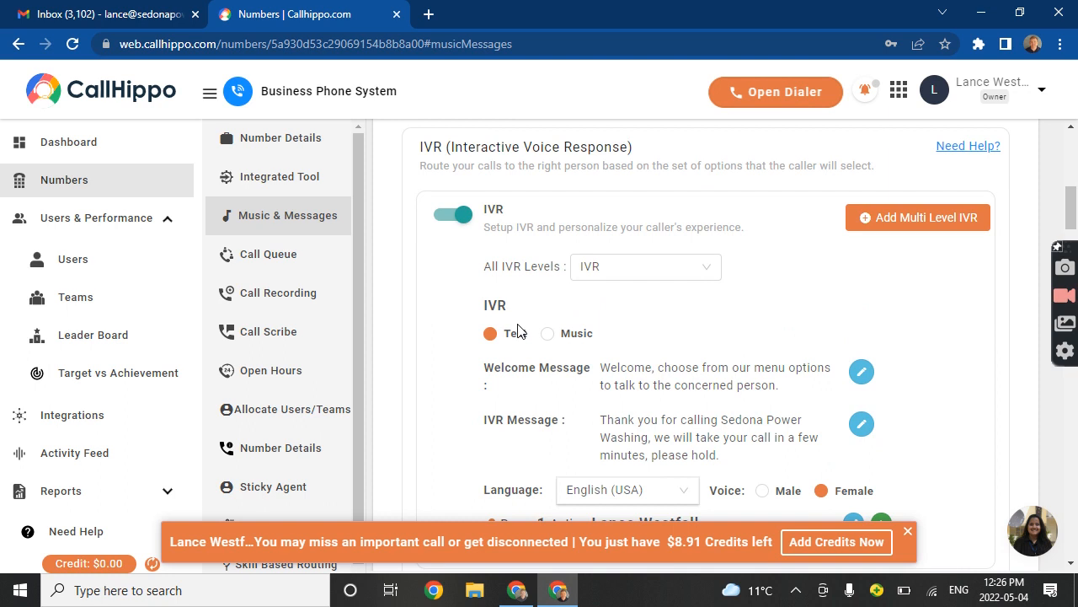
{"action": "scroll", "scroll_direction": "up", "scroll_amount": 3}
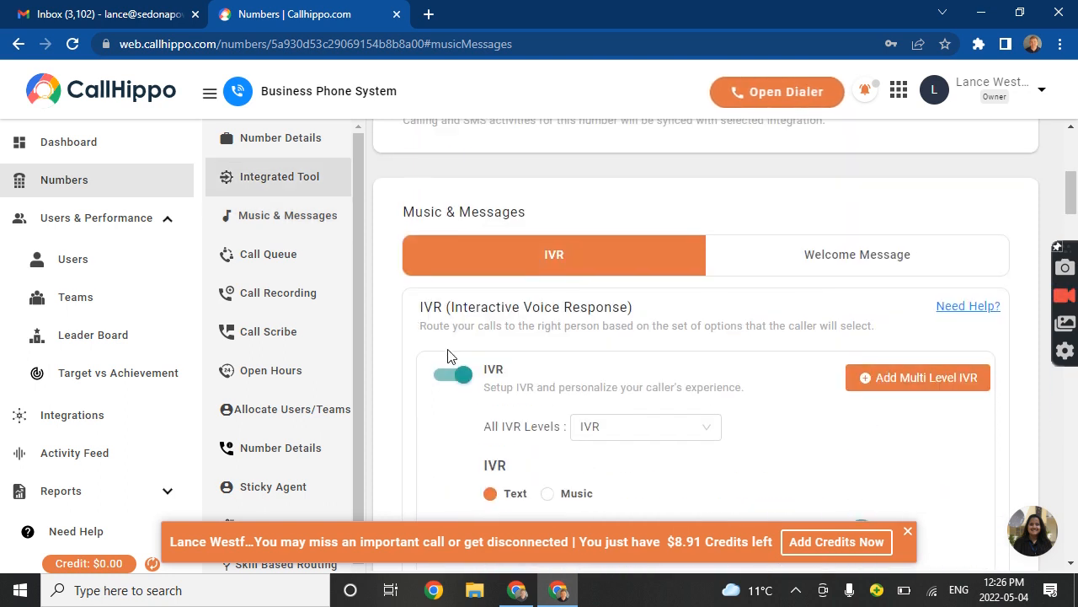
{"action": "left_click", "coordinate": [454, 374]}
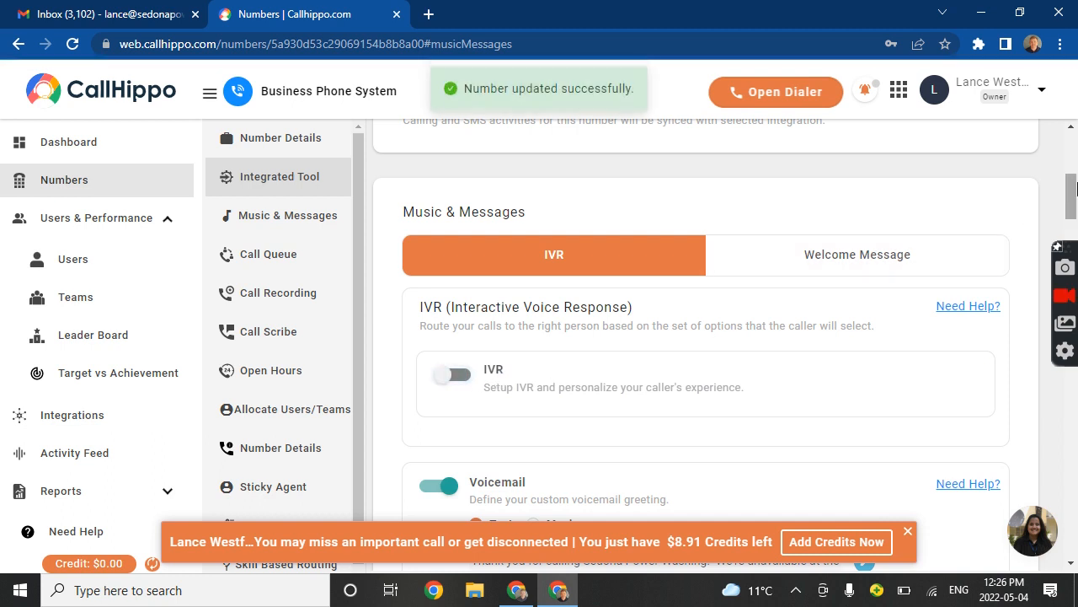
{"action": "scroll", "scroll_direction": "down", "scroll_amount": 3}
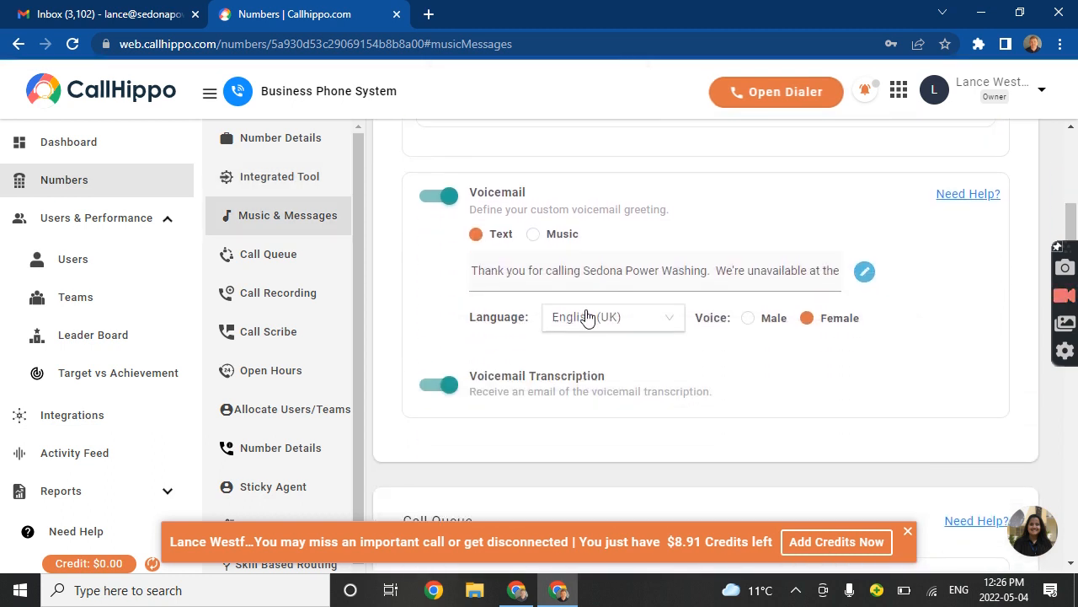
{"action": "mouse_move", "coordinate": [499, 274]}
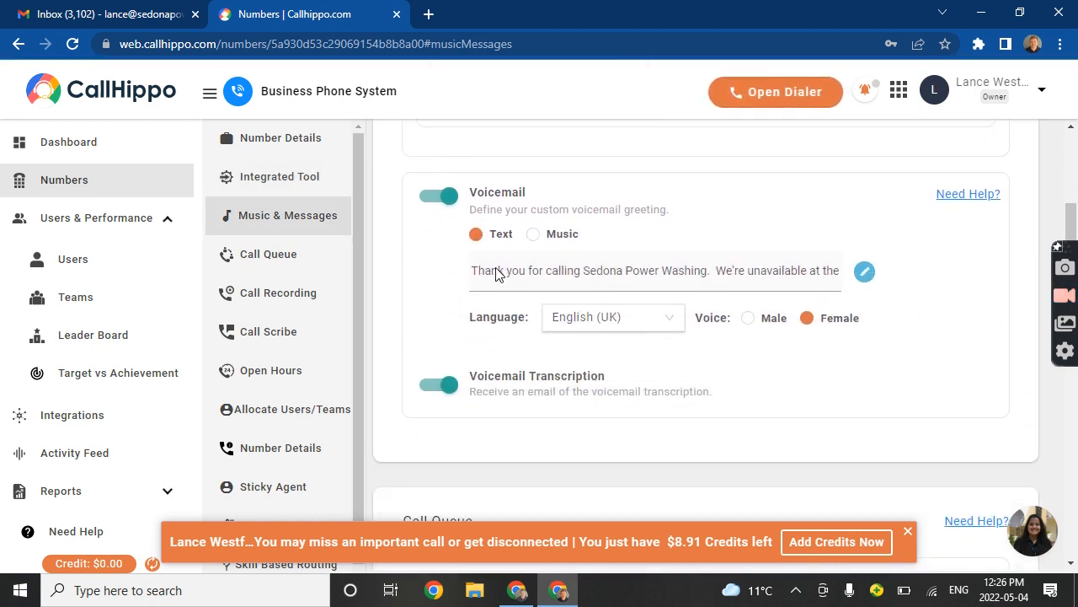
{"action": "mouse_move", "coordinate": [809, 291]}
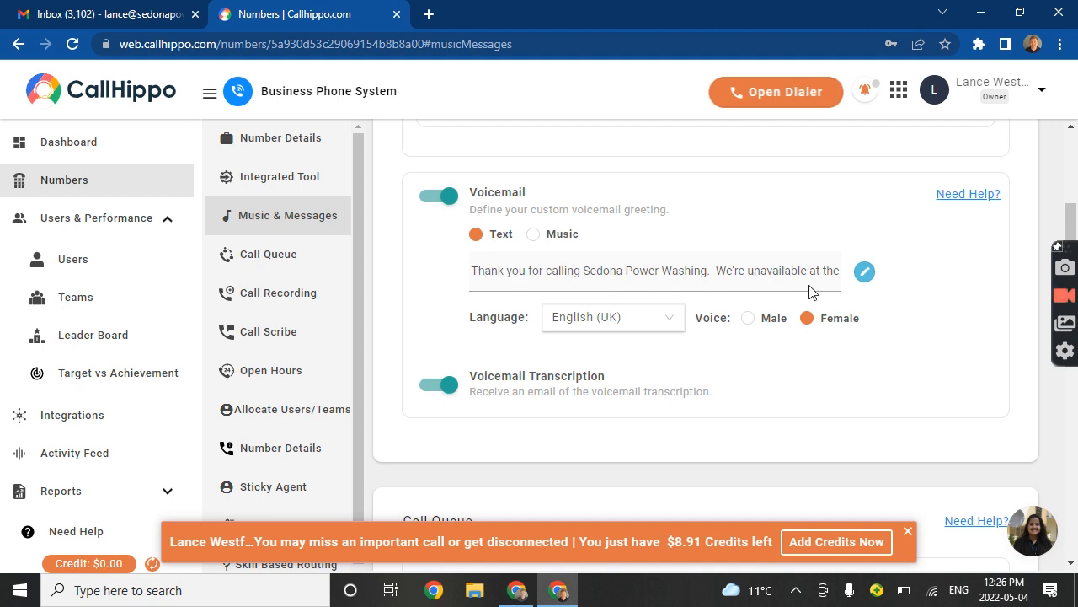
{"action": "scroll", "scroll_direction": "down", "scroll_amount": 3}
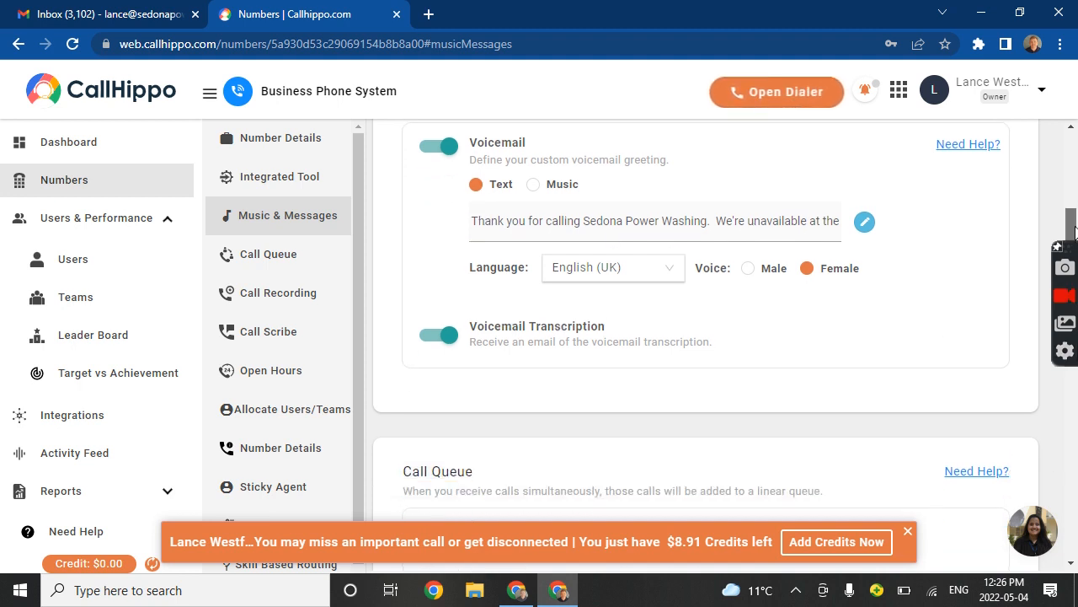
{"action": "mouse_move", "coordinate": [582, 278]}
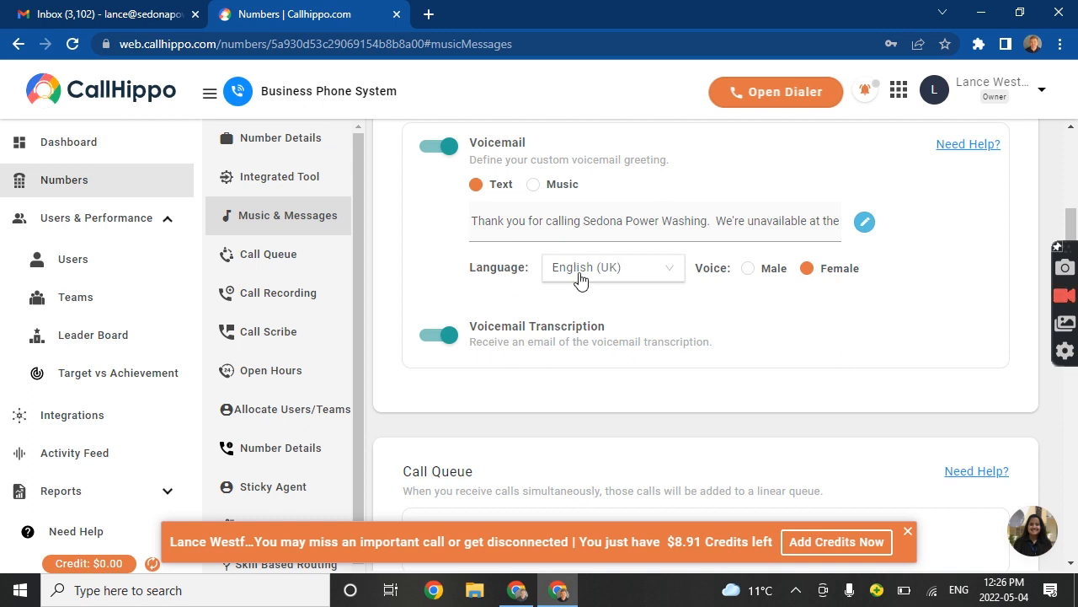
{"action": "mouse_move", "coordinate": [1047, 233]}
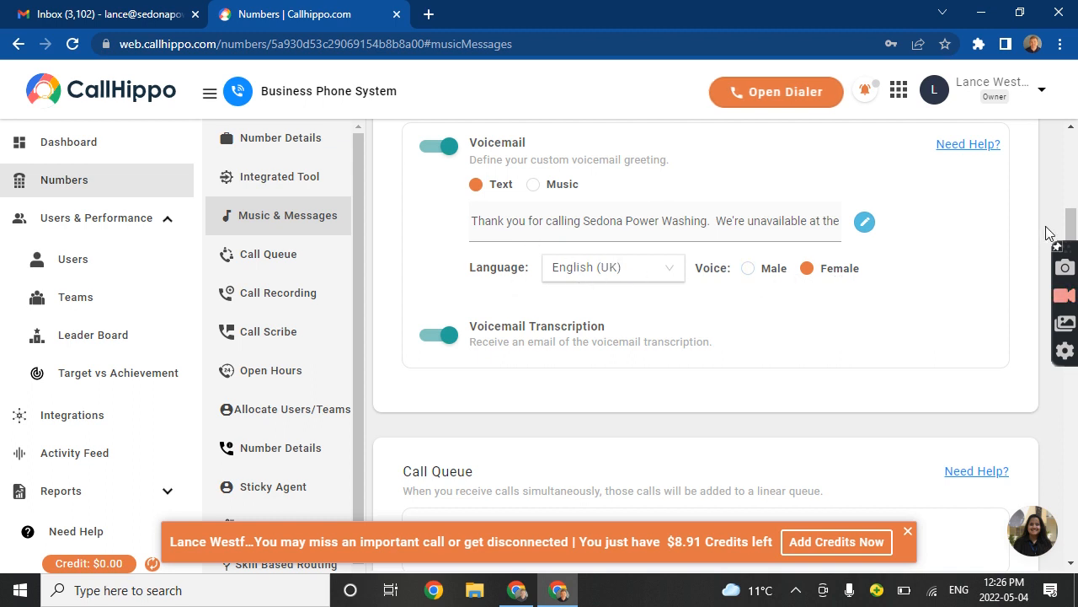
{"action": "mouse_move", "coordinate": [1063, 278]}
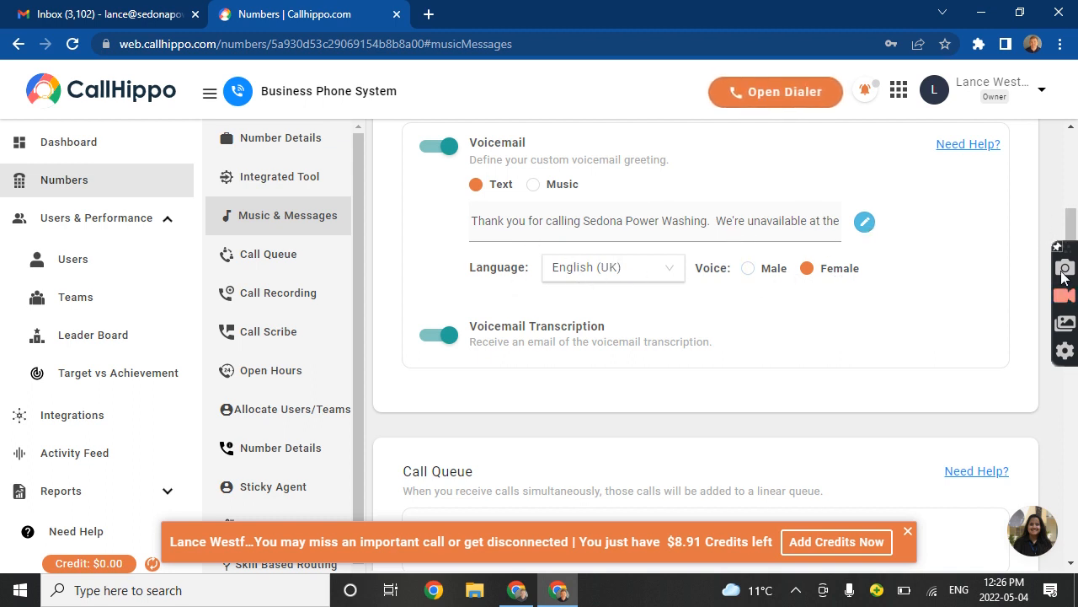
{"action": "scroll", "scroll_direction": "down", "scroll_amount": 3}
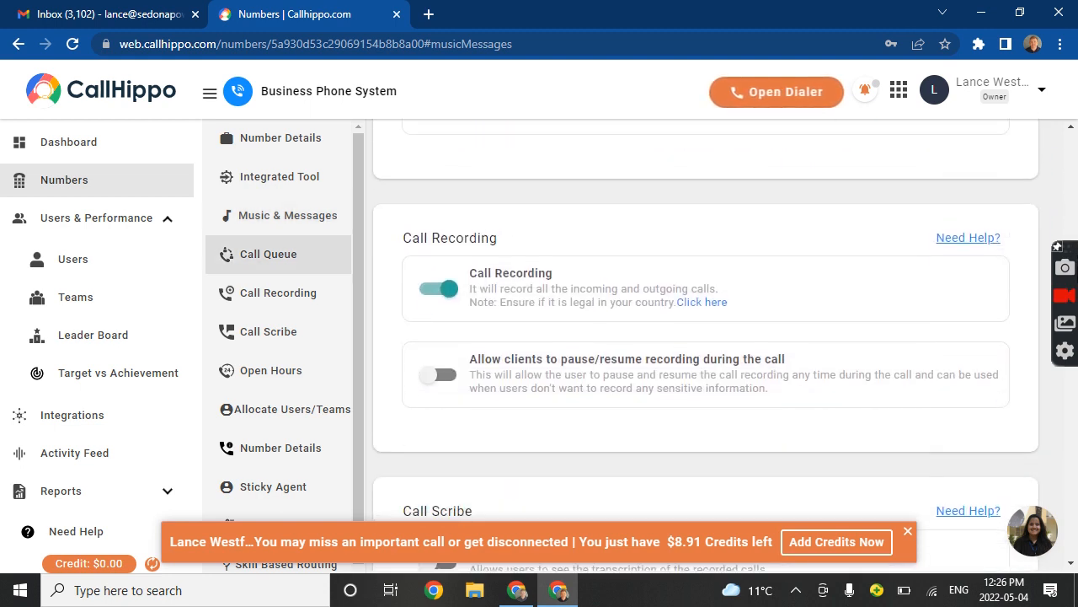
{"action": "scroll", "scroll_direction": "up", "scroll_amount": 3}
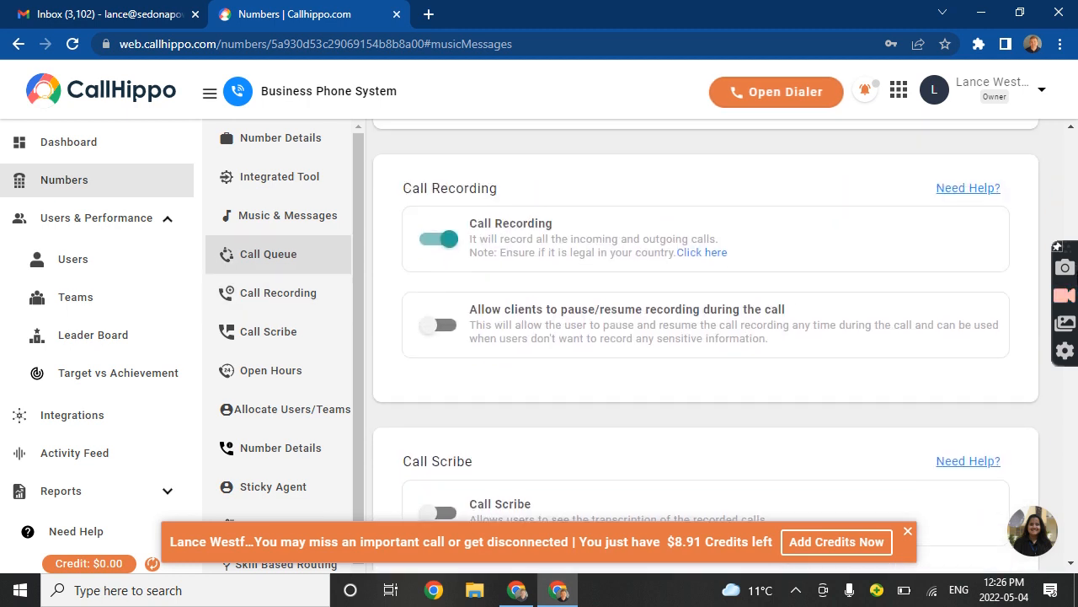
{"action": "scroll", "scroll_direction": "down", "scroll_amount": 3}
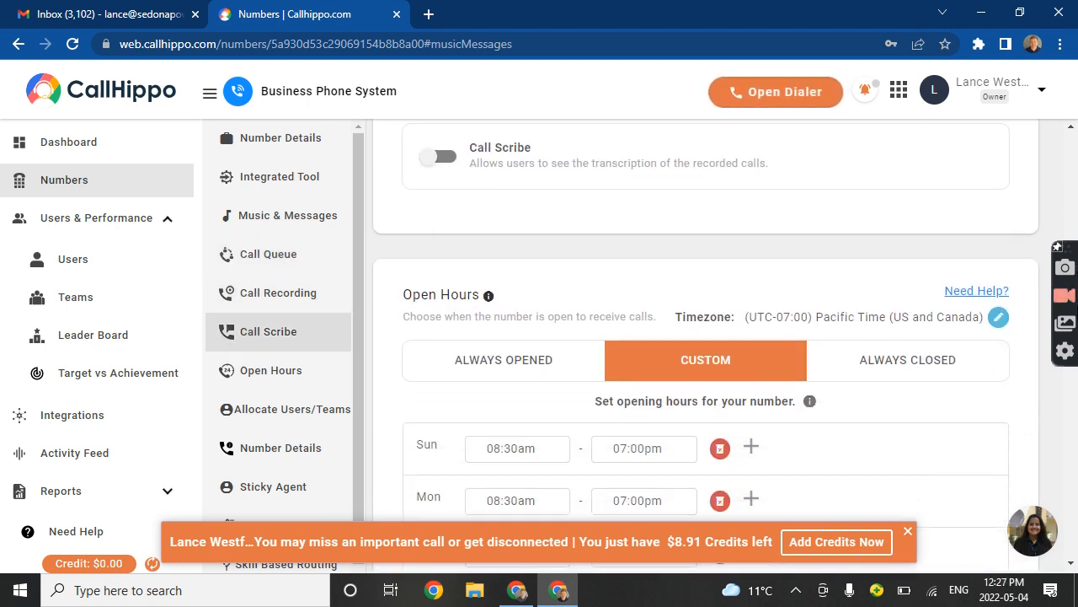
{"action": "scroll", "scroll_direction": "down", "scroll_amount": 3}
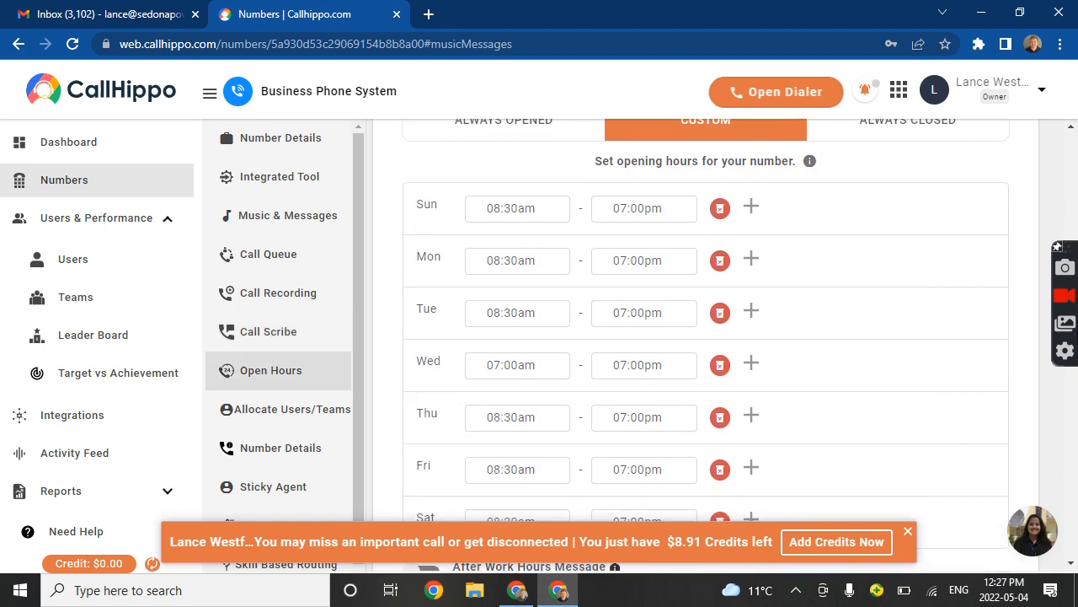
{"action": "scroll", "scroll_direction": "up", "scroll_amount": 3}
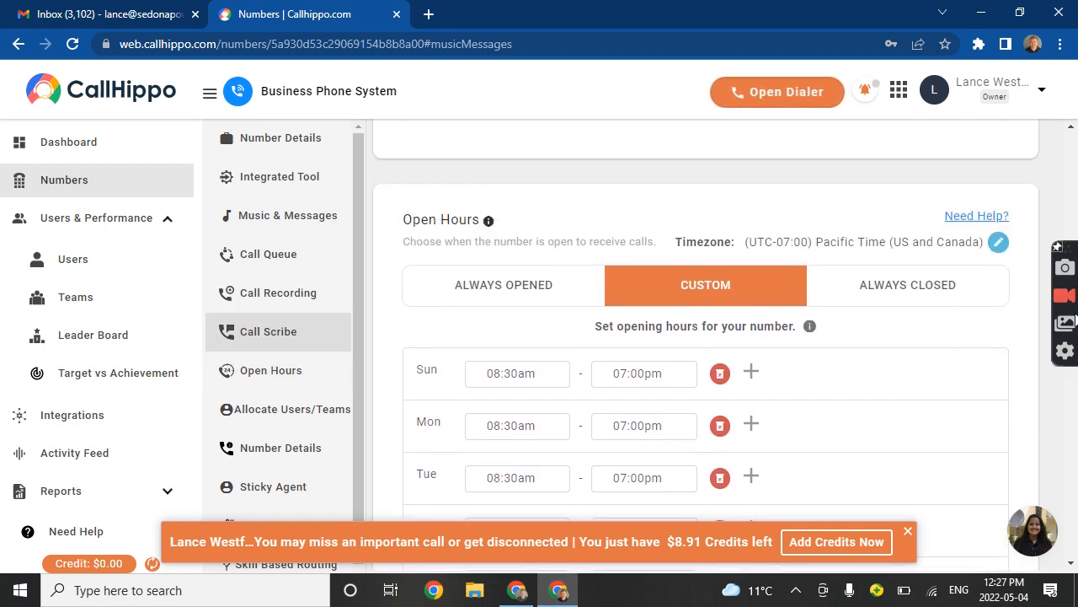
{"action": "scroll", "scroll_direction": "up", "scroll_amount": 3}
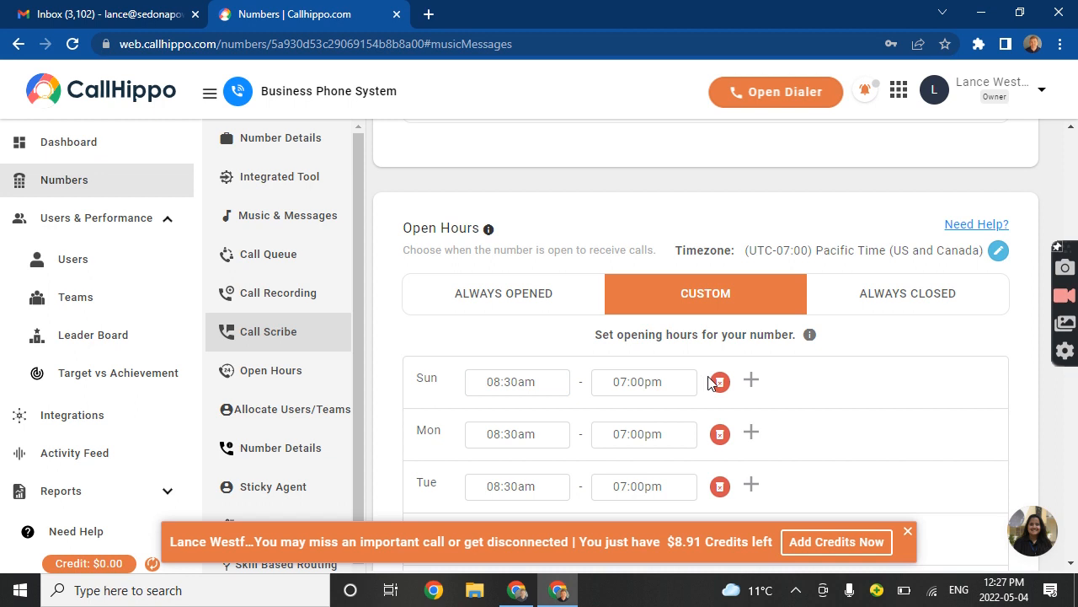
{"action": "mouse_move", "coordinate": [1035, 242]}
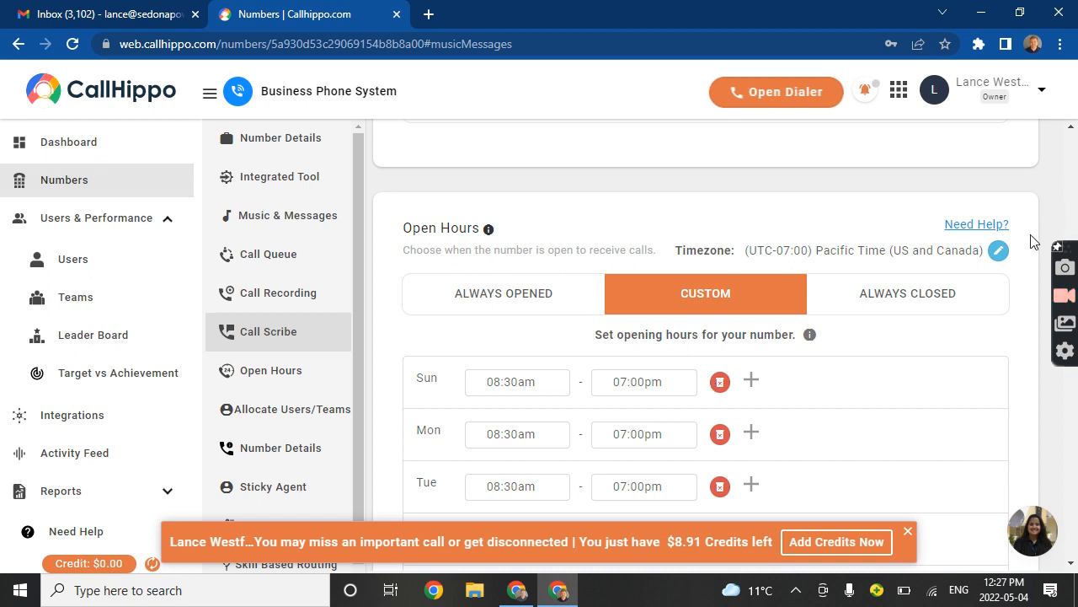
{"action": "scroll", "scroll_direction": "down", "scroll_amount": 3}
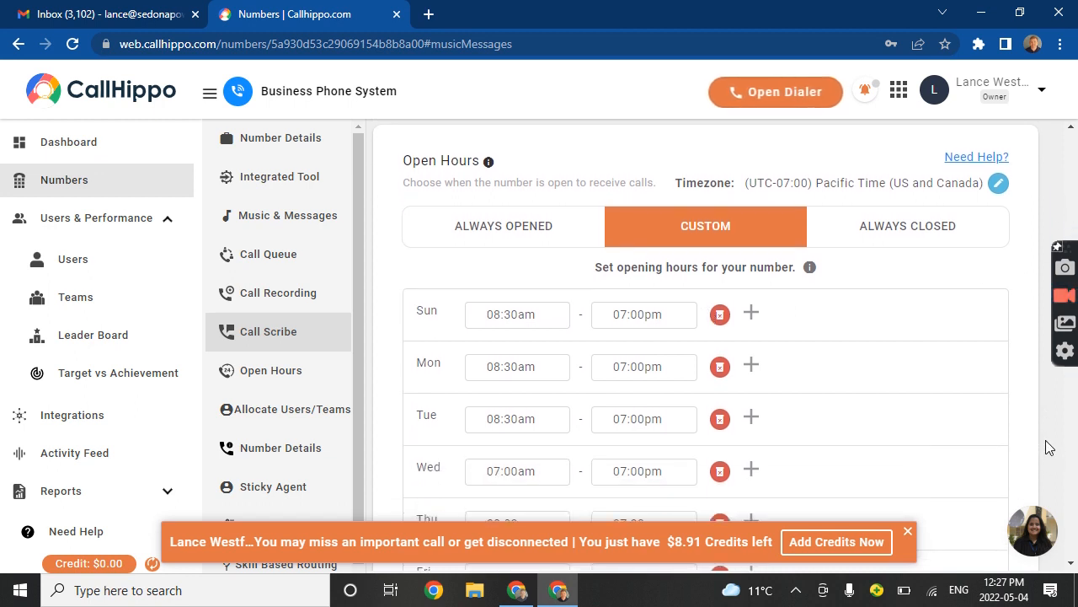
{"action": "scroll", "scroll_direction": "down", "scroll_amount": 3}
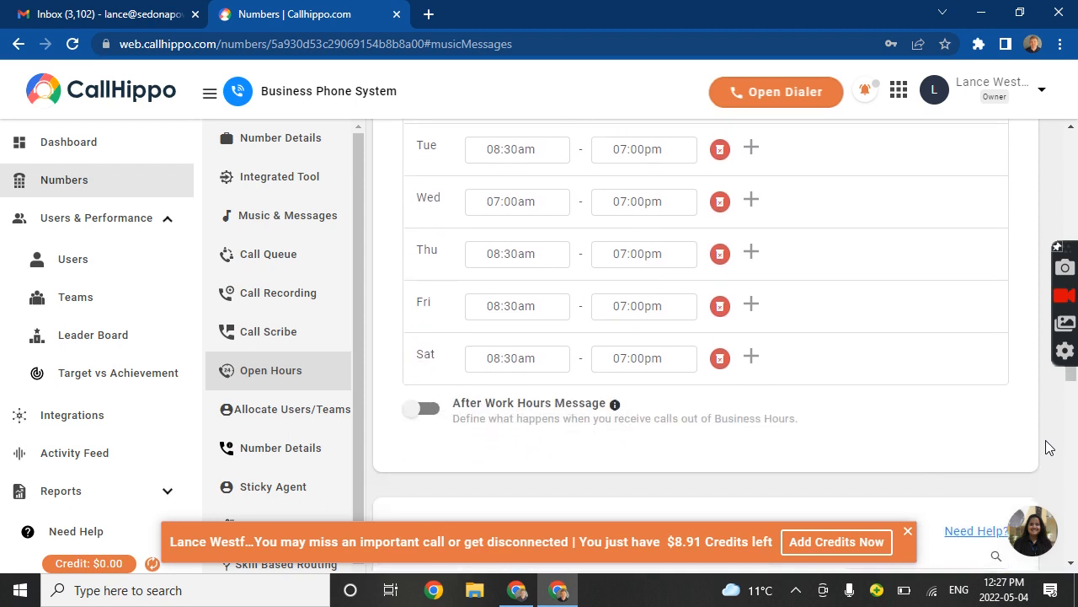
{"action": "scroll", "scroll_direction": "up", "scroll_amount": 3}
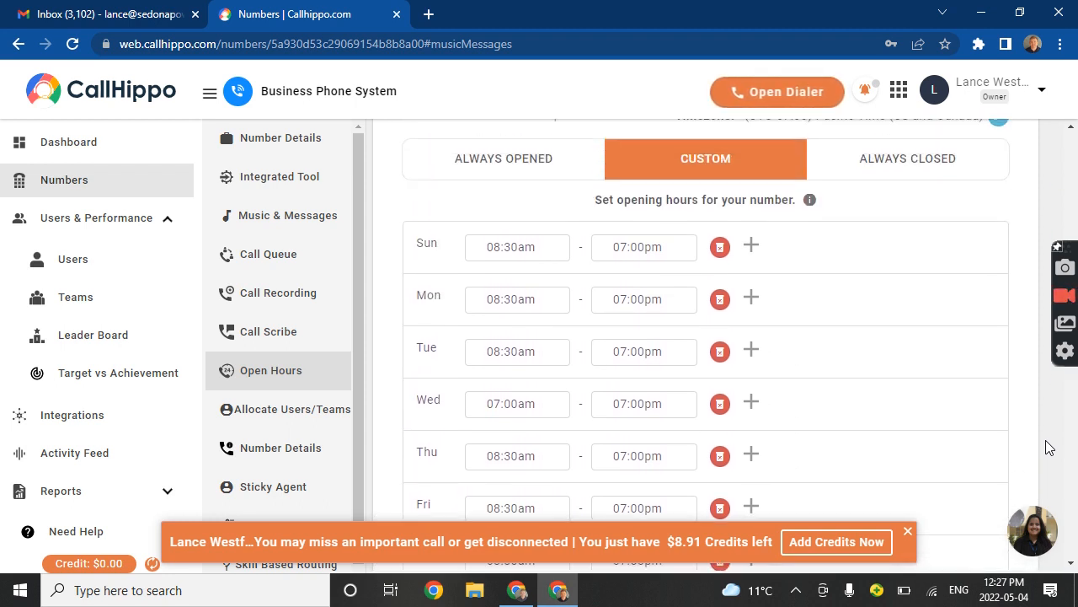
{"action": "mouse_move", "coordinate": [806, 292]}
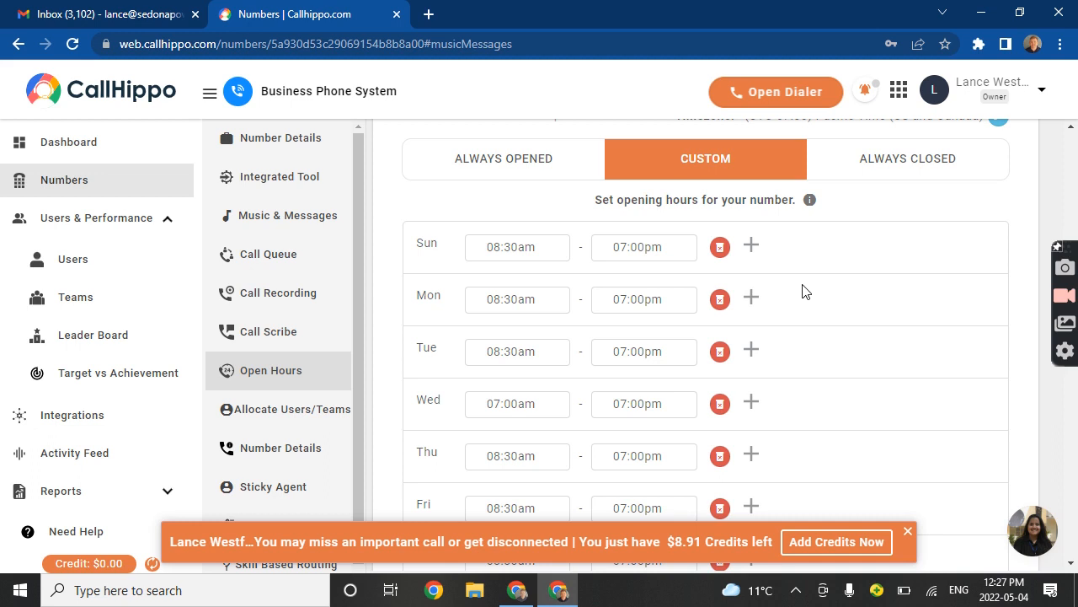
{"action": "left_click", "coordinate": [644, 246]}
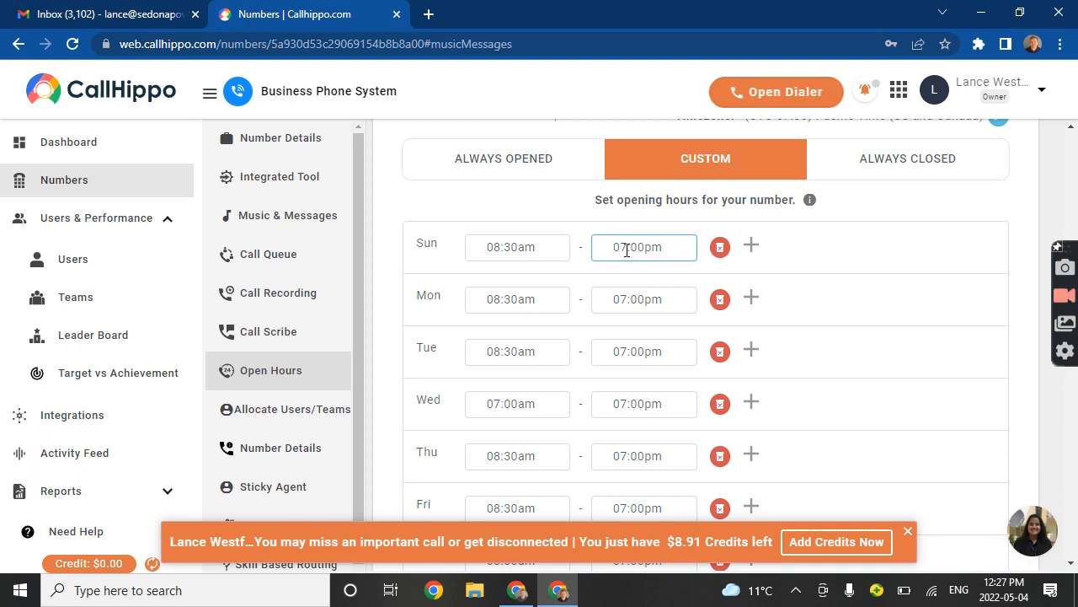